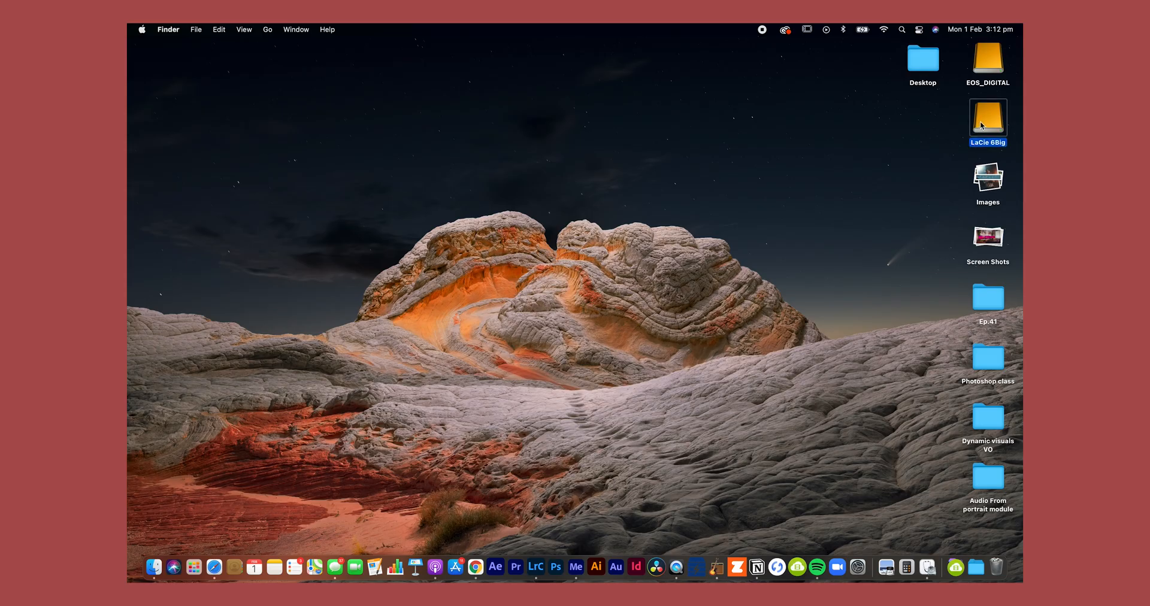
Step: Create and open a February folder under LaCie 6Big › 2021 › Photography › Professional
double_click(989, 117)
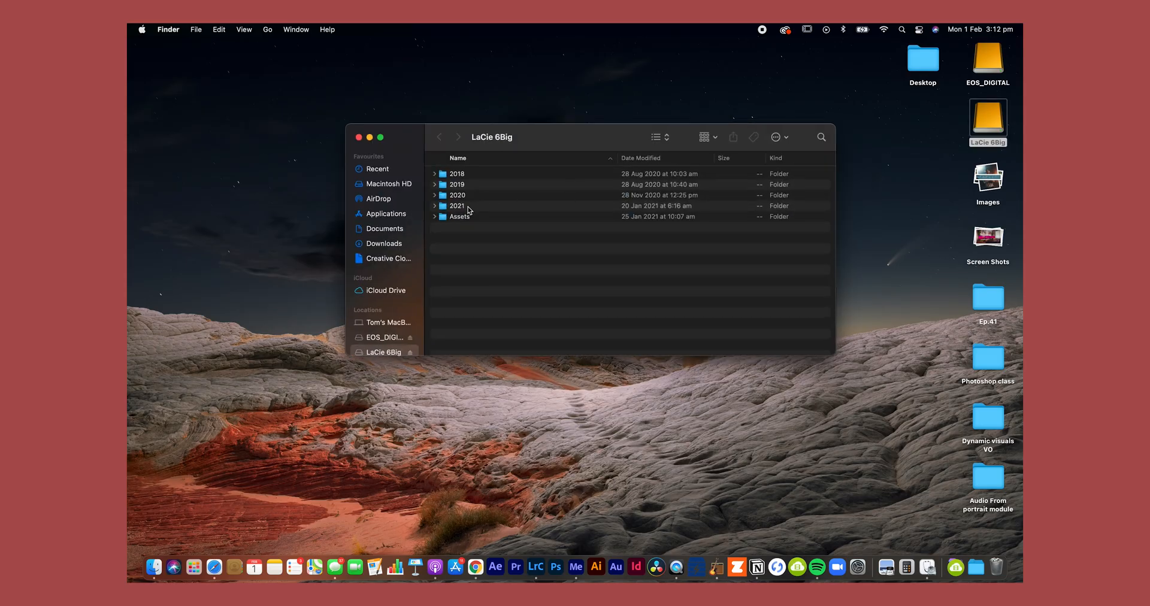
double_click(457, 205)
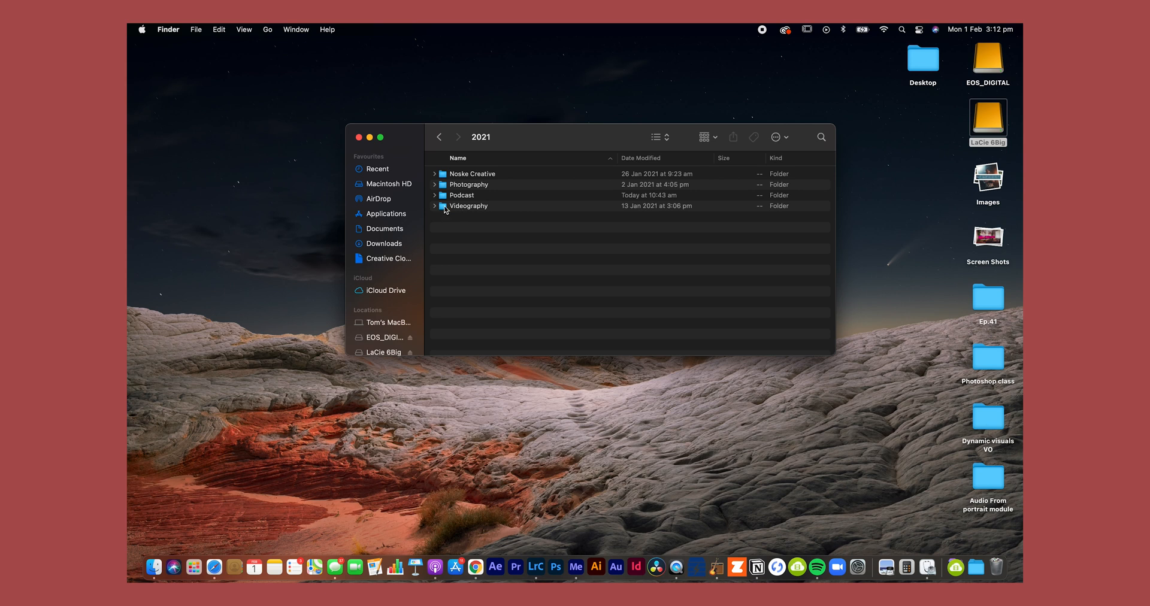
double_click(468, 184)
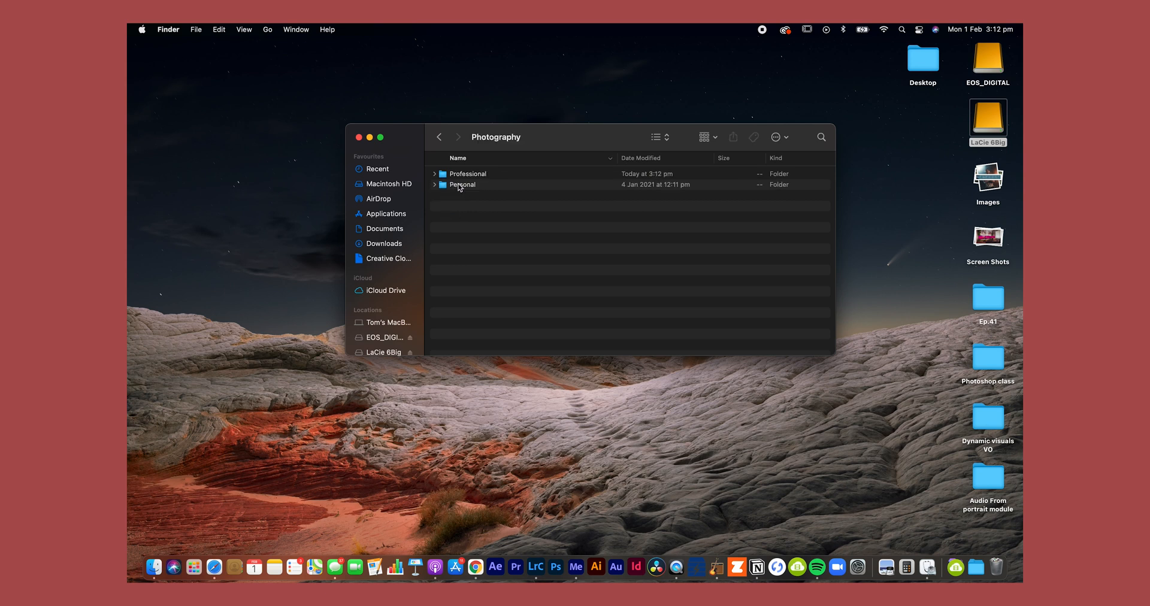
double_click(467, 174)
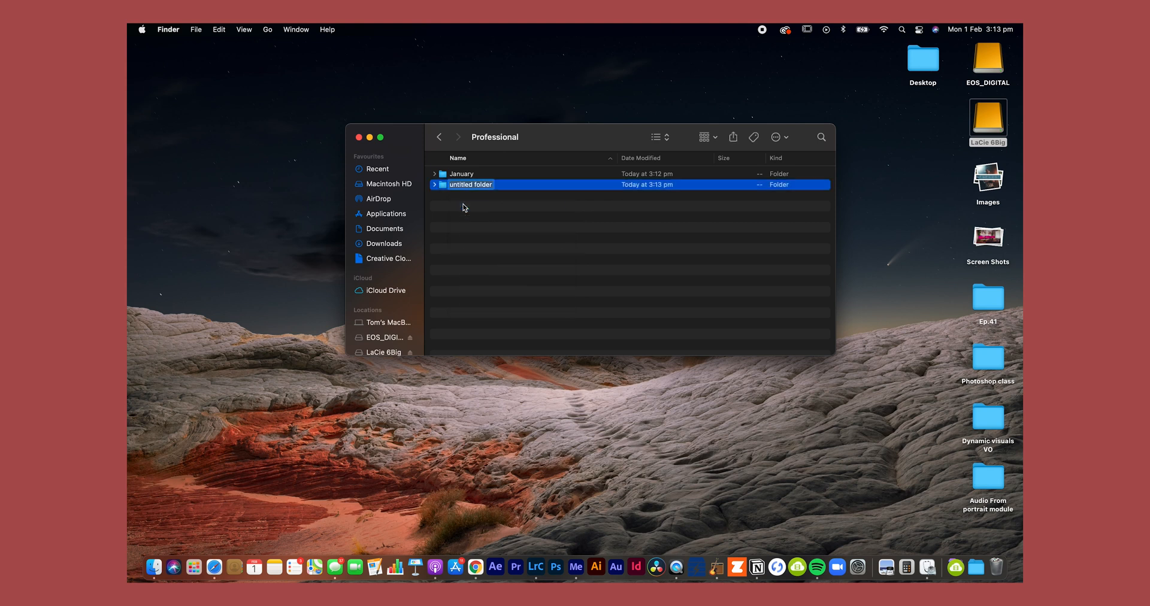
text(February)
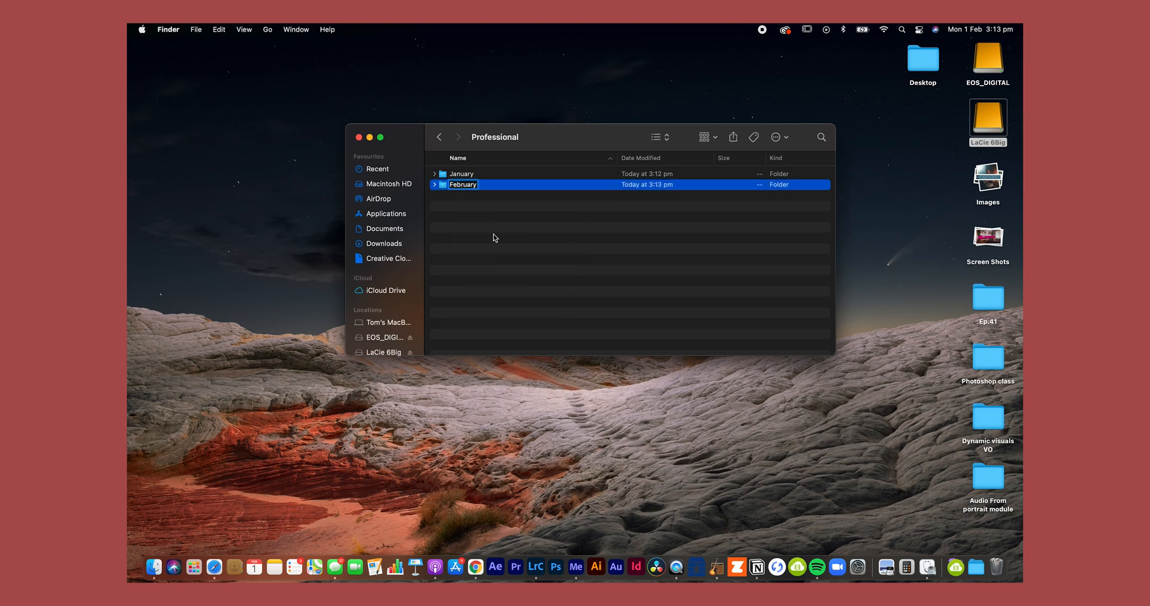
double_click(464, 184)
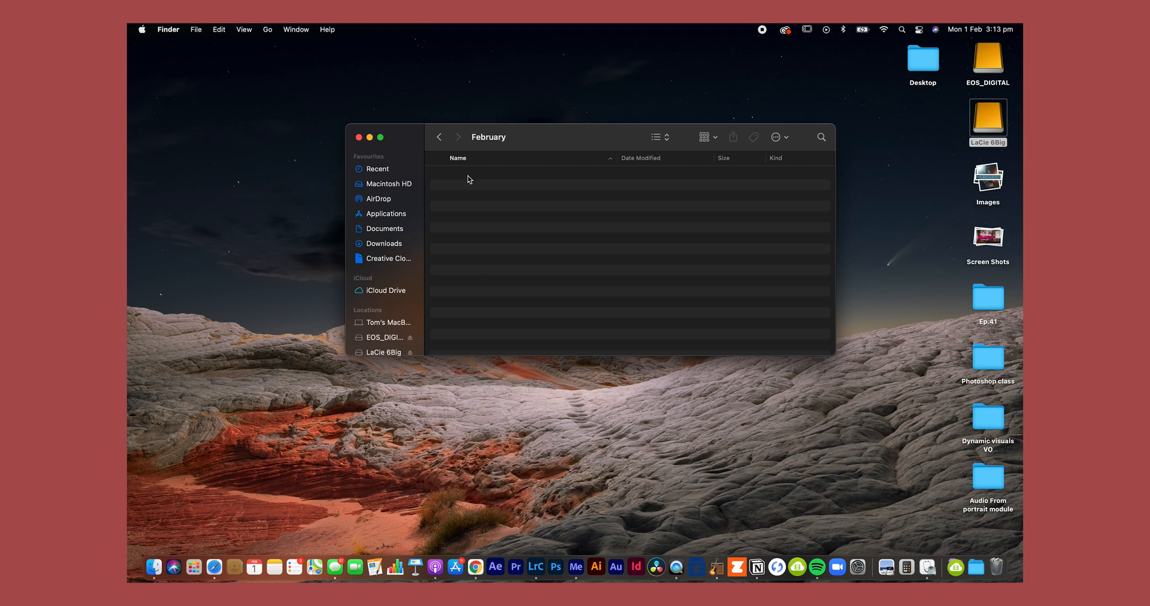
mouse_move(460, 189)
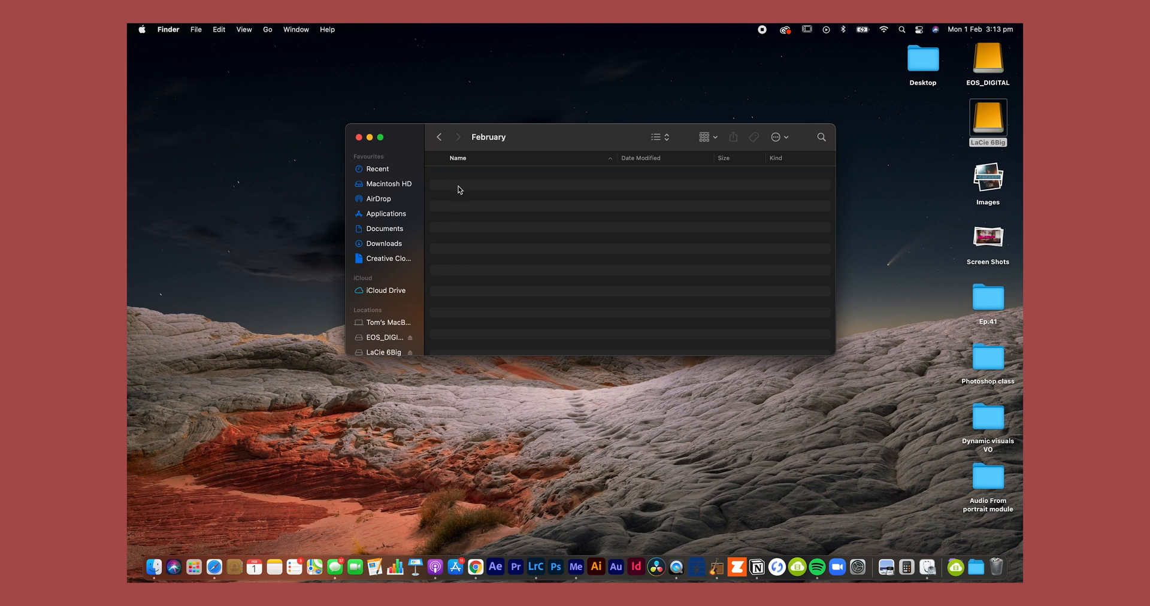
Step: Add audio, Exported Photos (with Web), exports, footage, Music, Project and RAW files folders
right_click(459, 190)
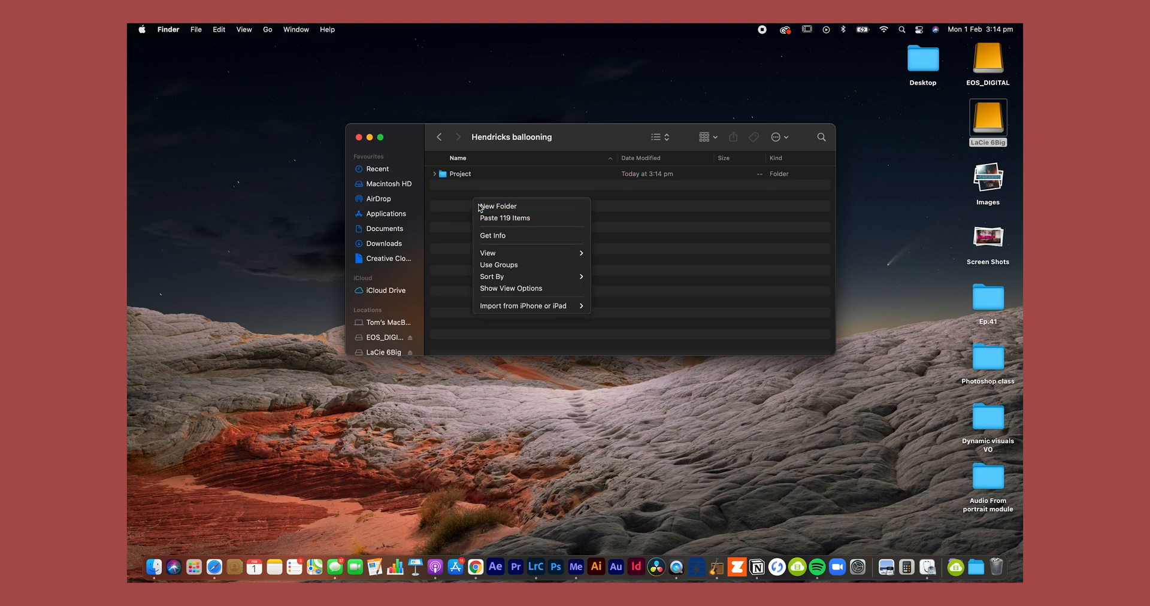
click(497, 206)
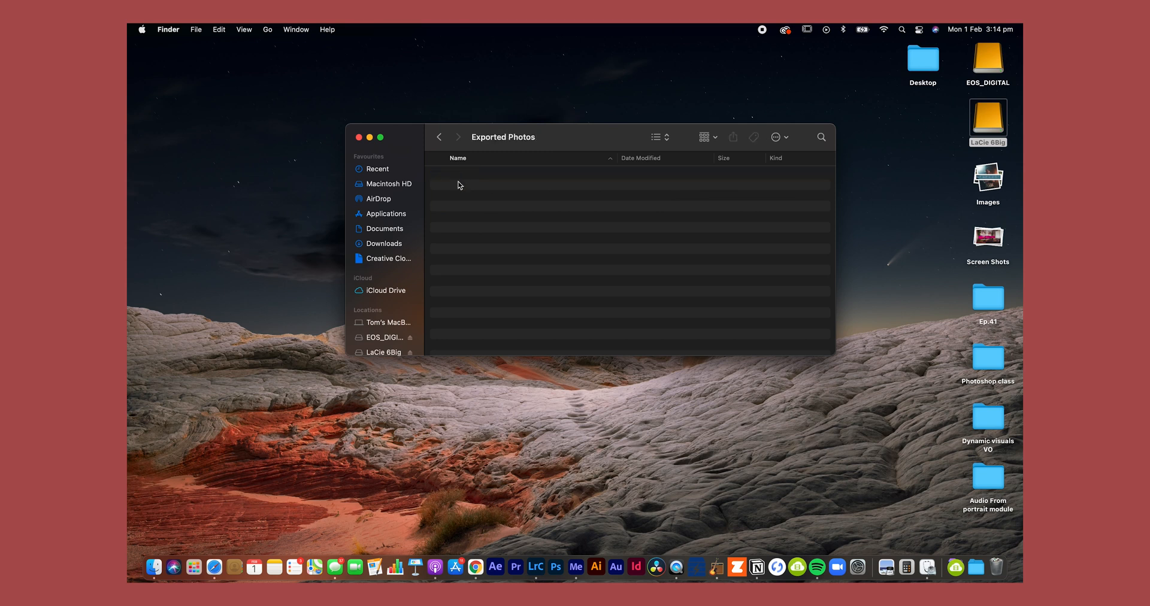
right_click(458, 187)
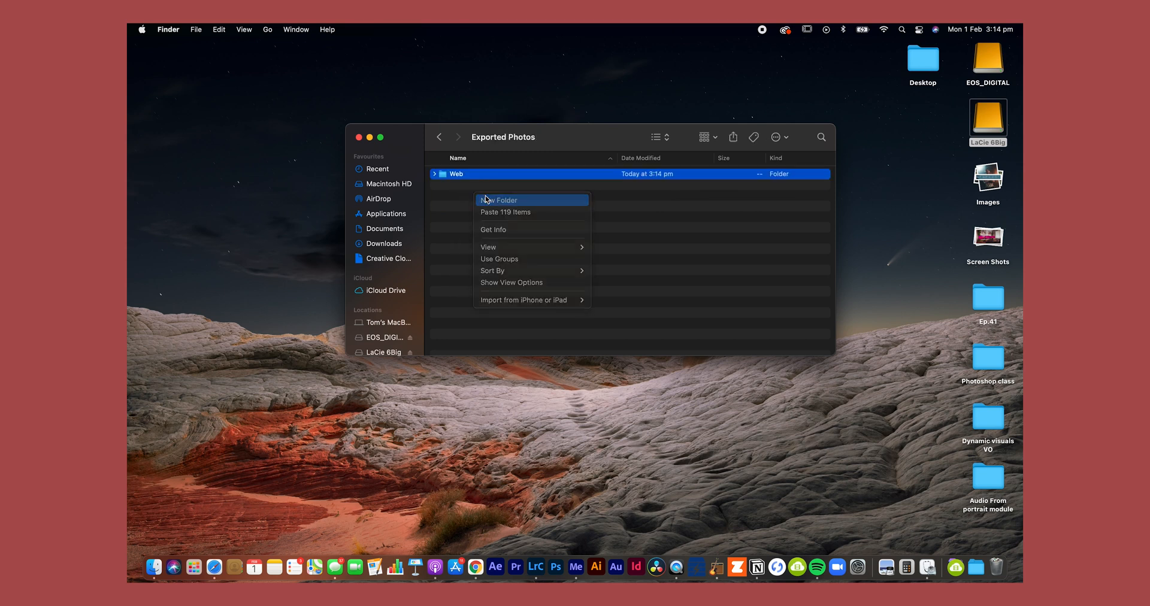
click(439, 137)
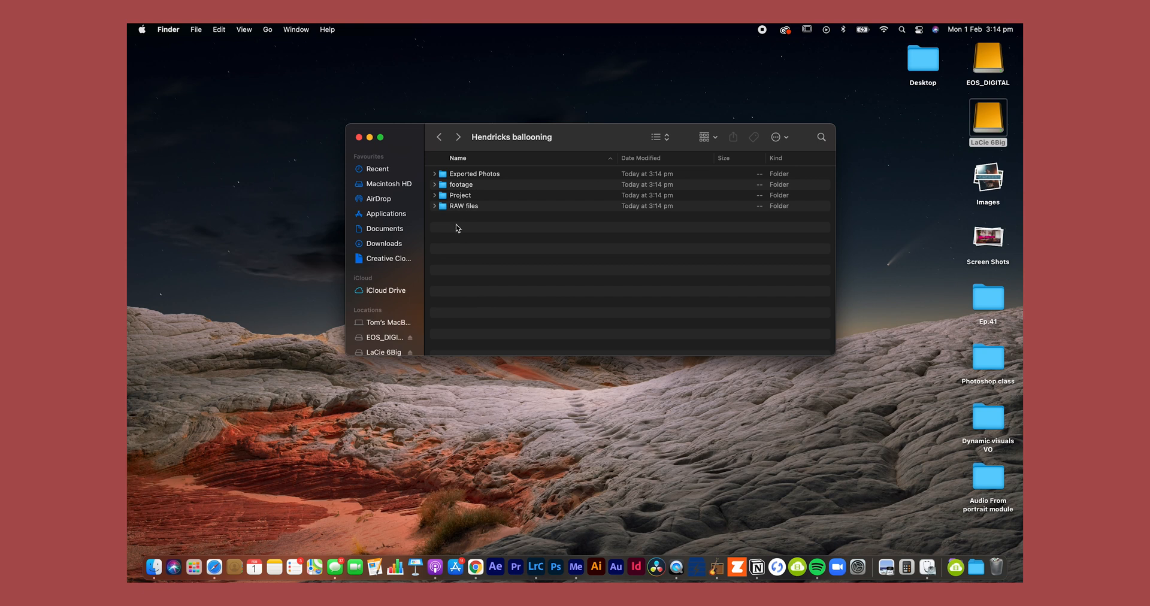
text(xports)
text(audio)
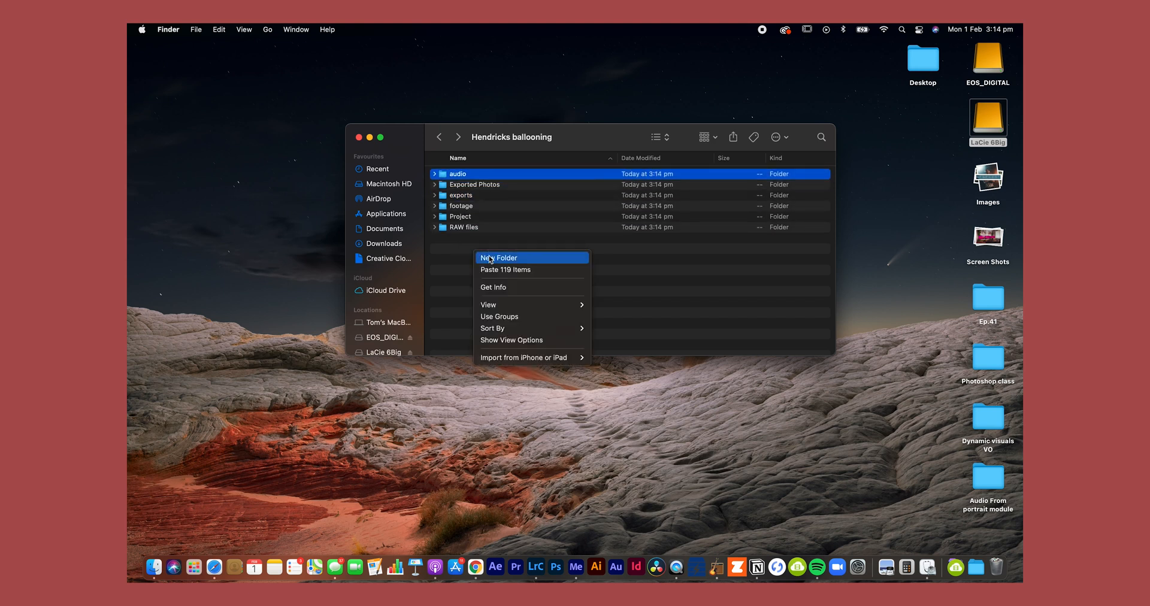
click(499, 258)
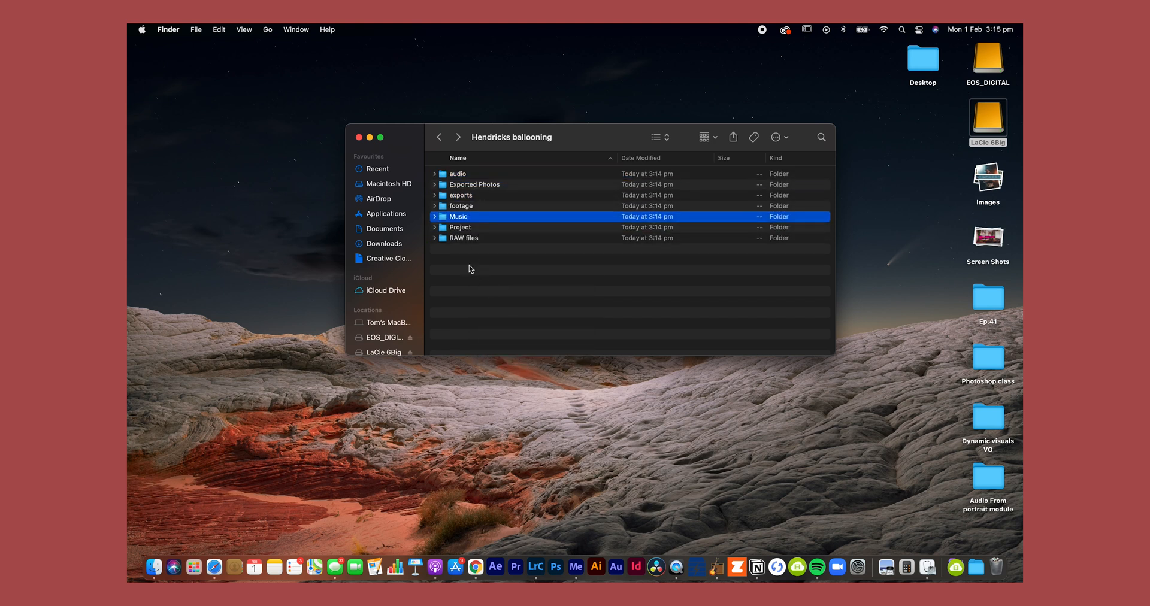
click(536, 572)
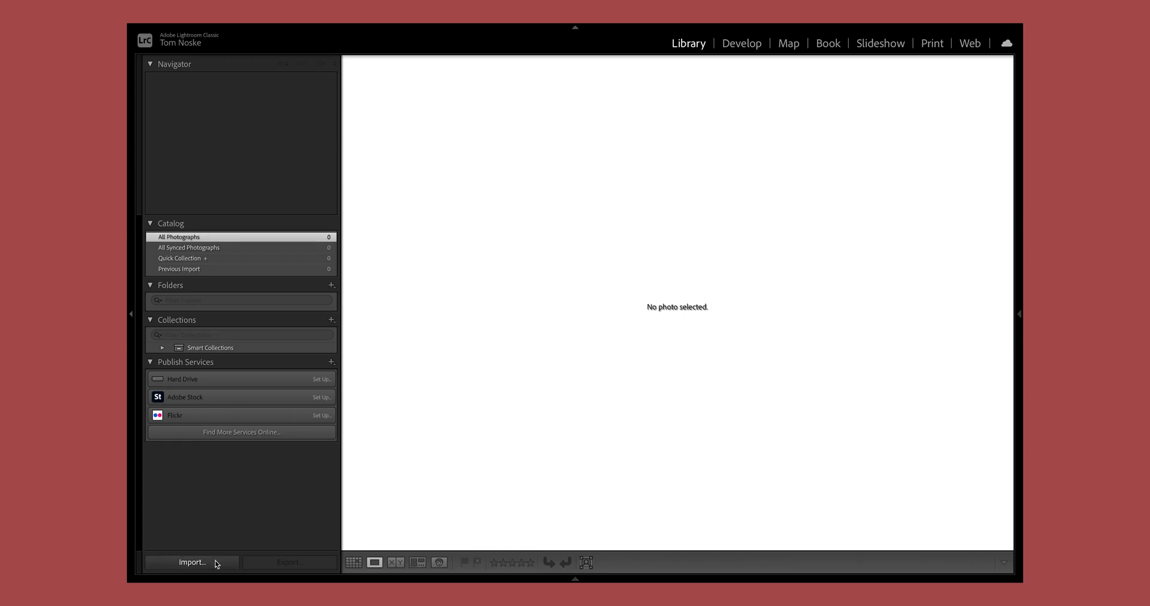
Step: Open Import with Hendricks ballooning › RAW files on LaCie 6Big as the source
click(193, 562)
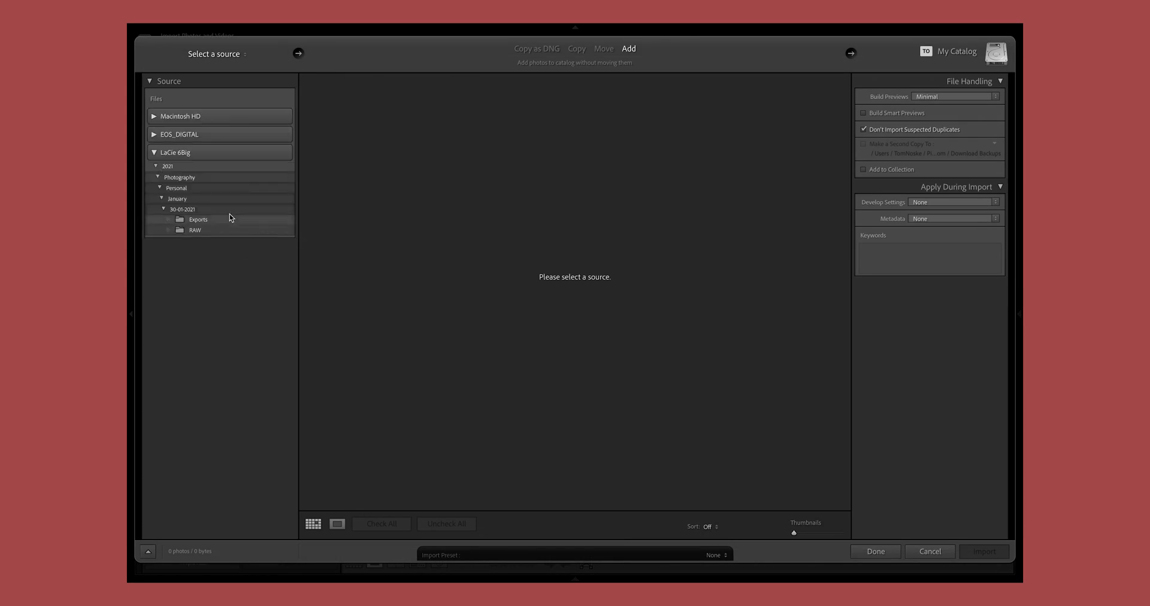
mouse_move(185, 218)
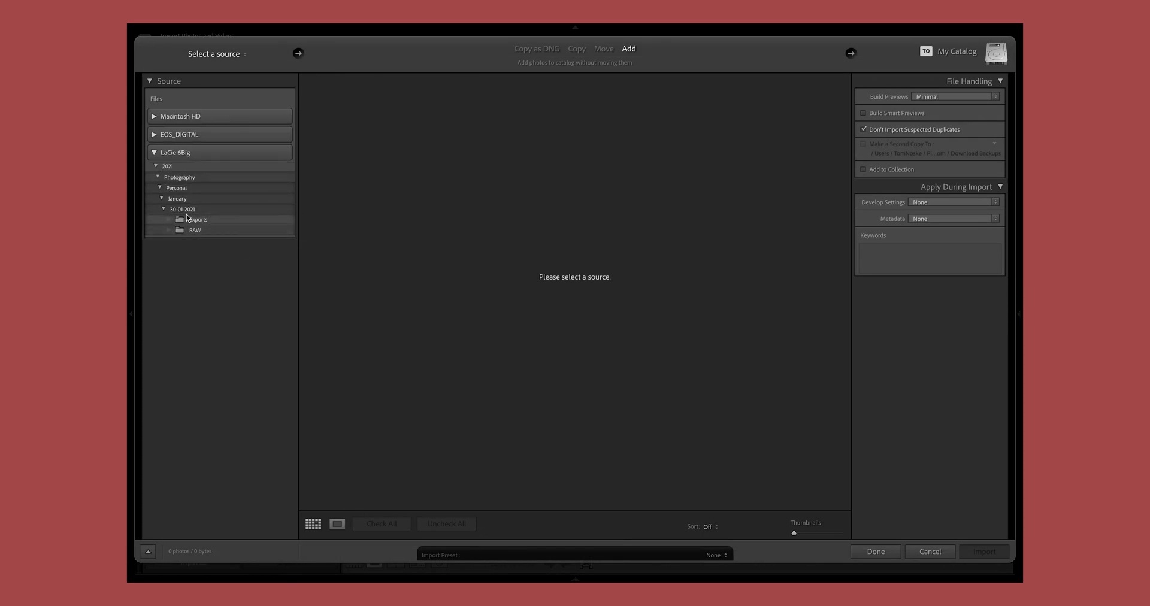
click(156, 166)
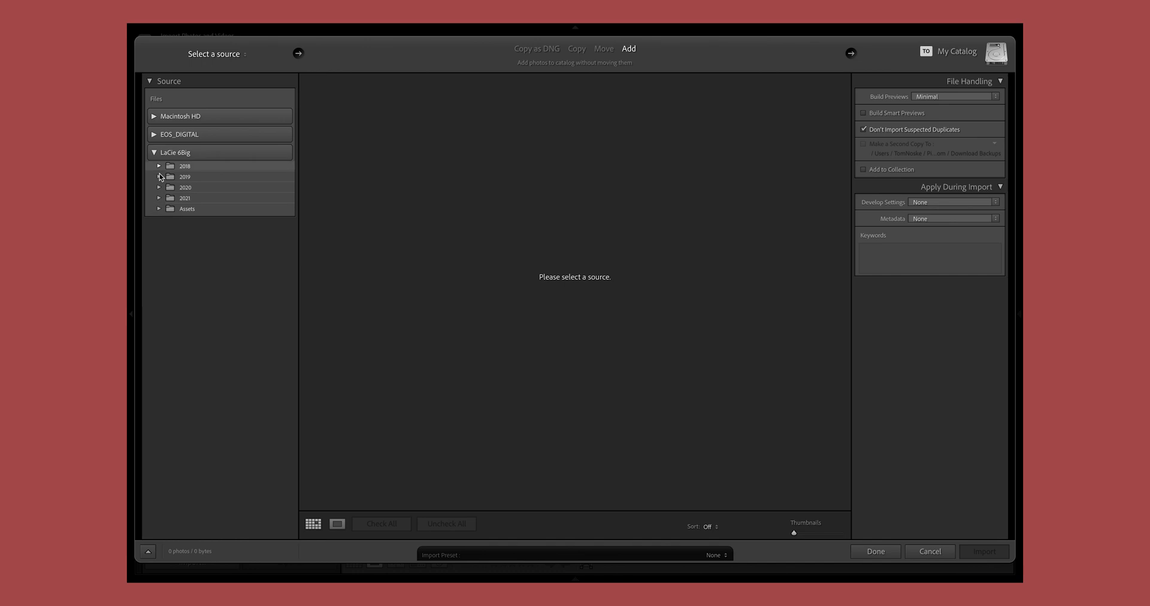
click(160, 198)
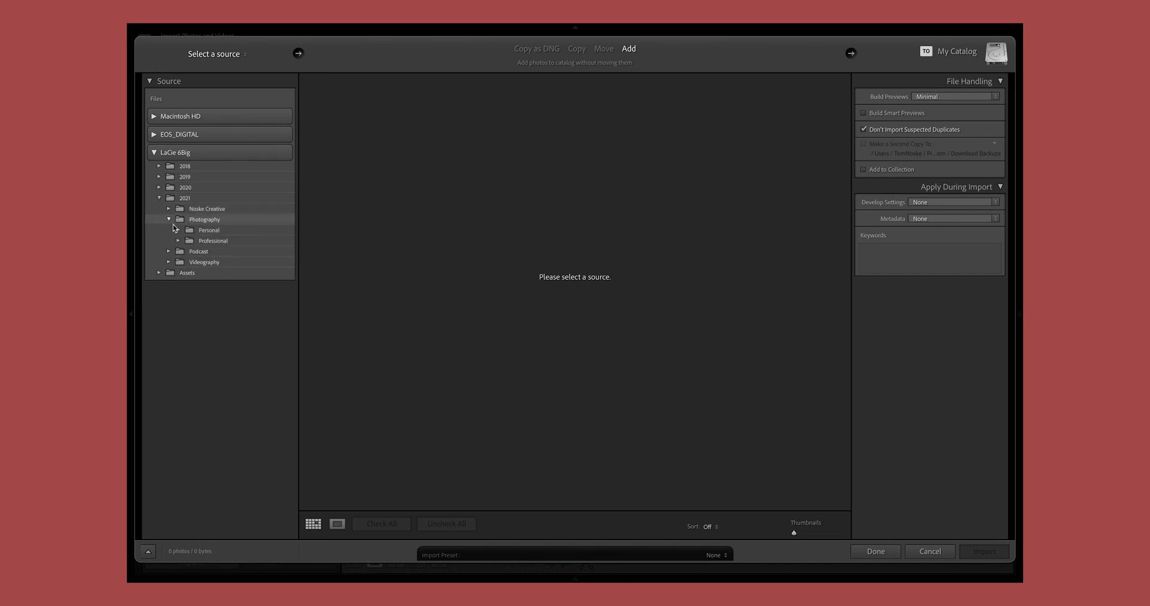
click(189, 241)
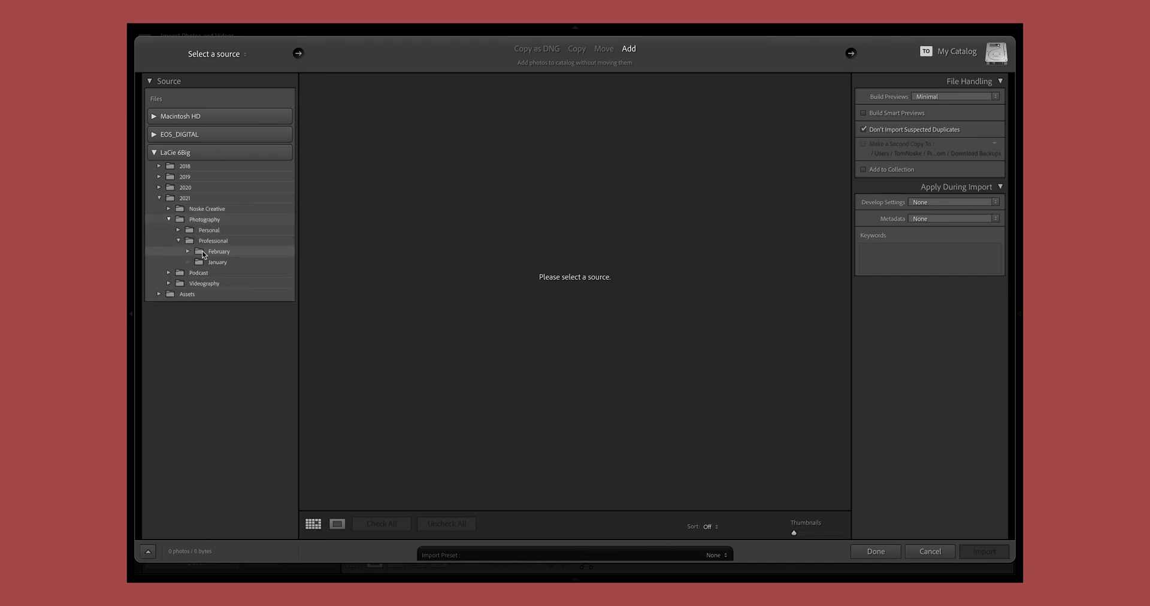
click(189, 251)
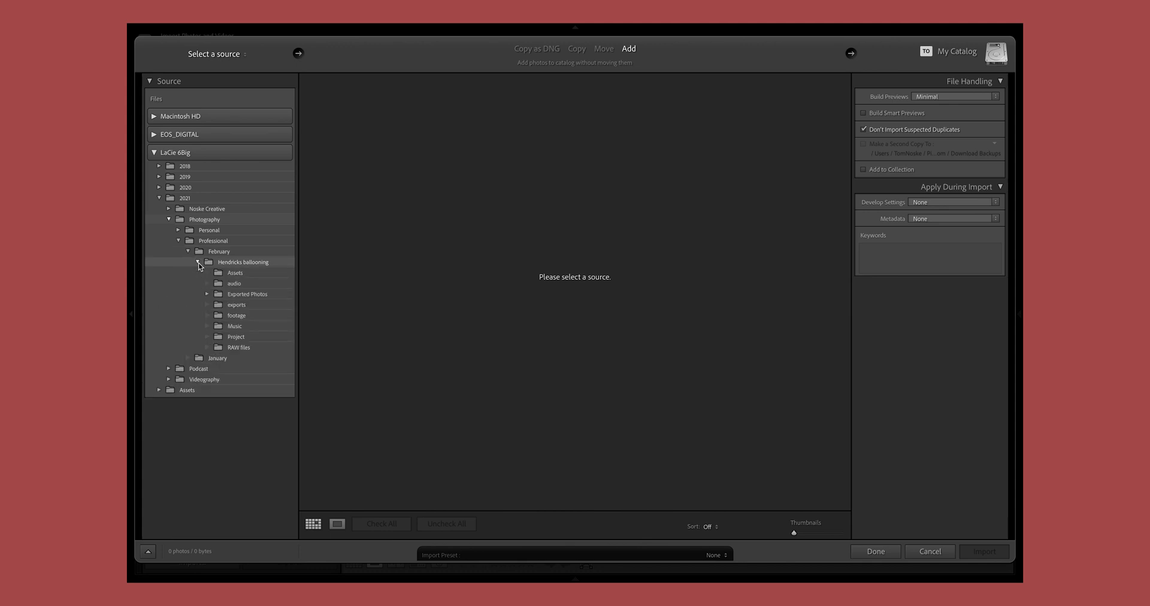
click(239, 347)
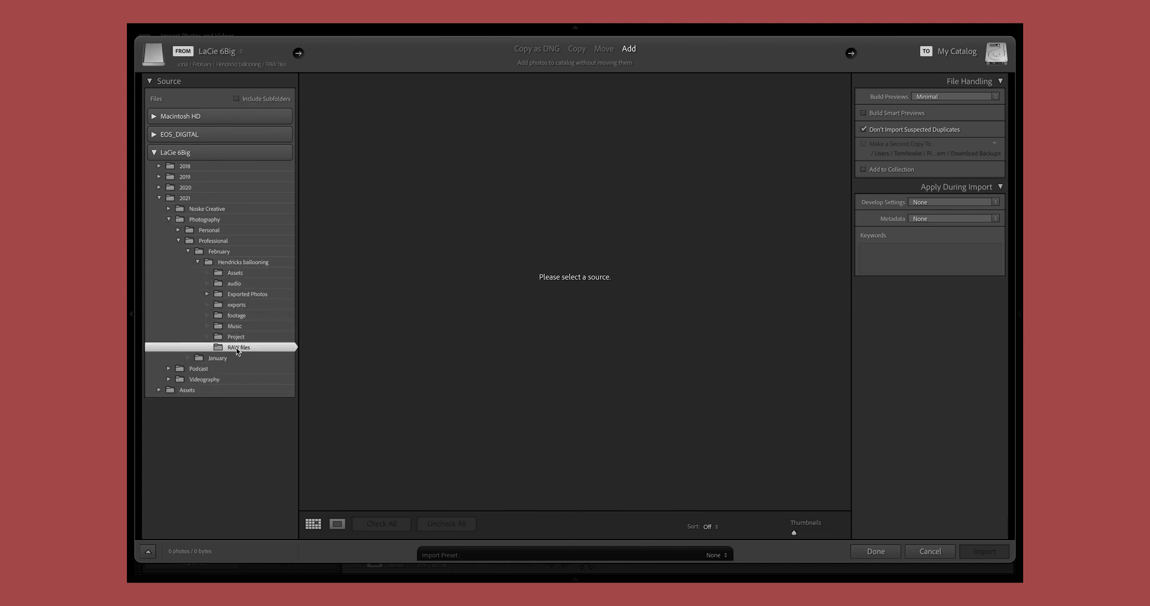
Step: Uncheck all 653 RAW photos, then tick three balloon photos for import
click(239, 347)
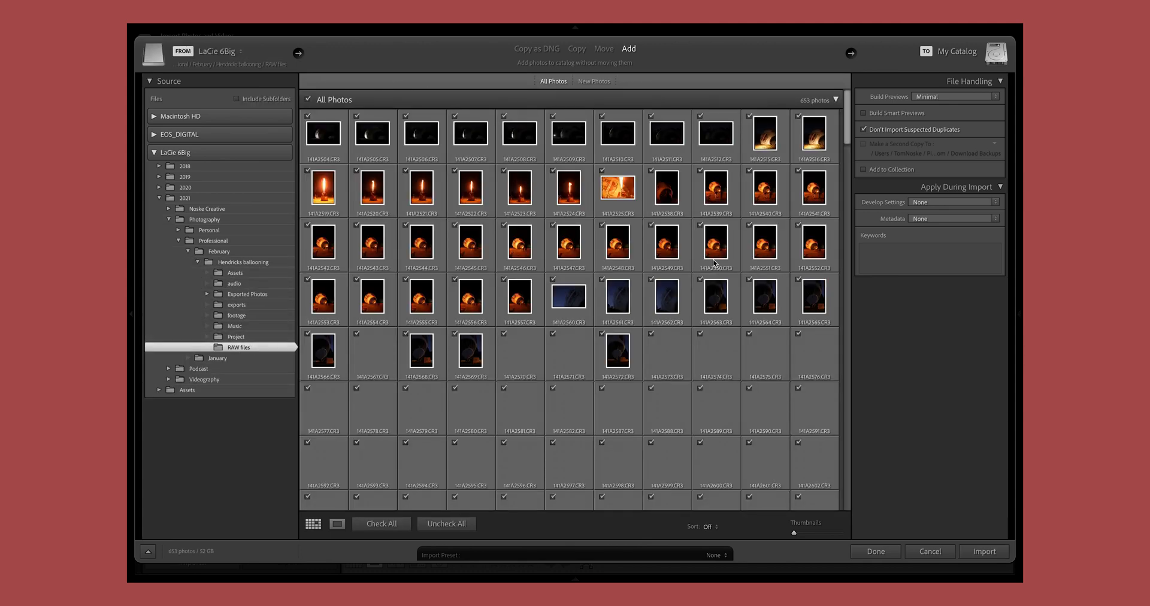
scroll(down, 3)
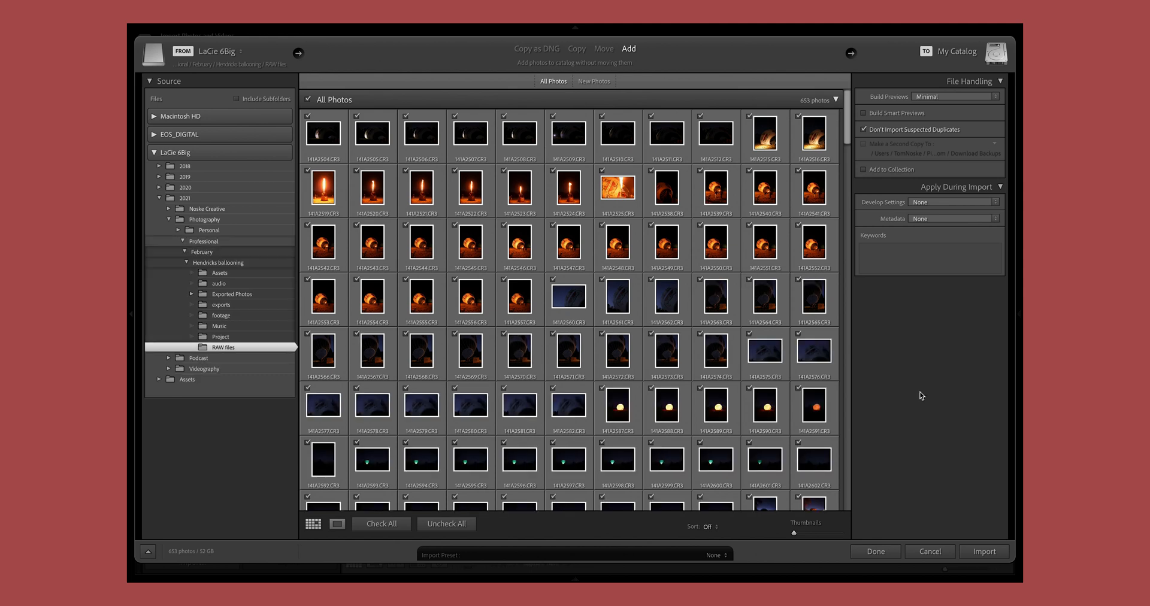
click(446, 524)
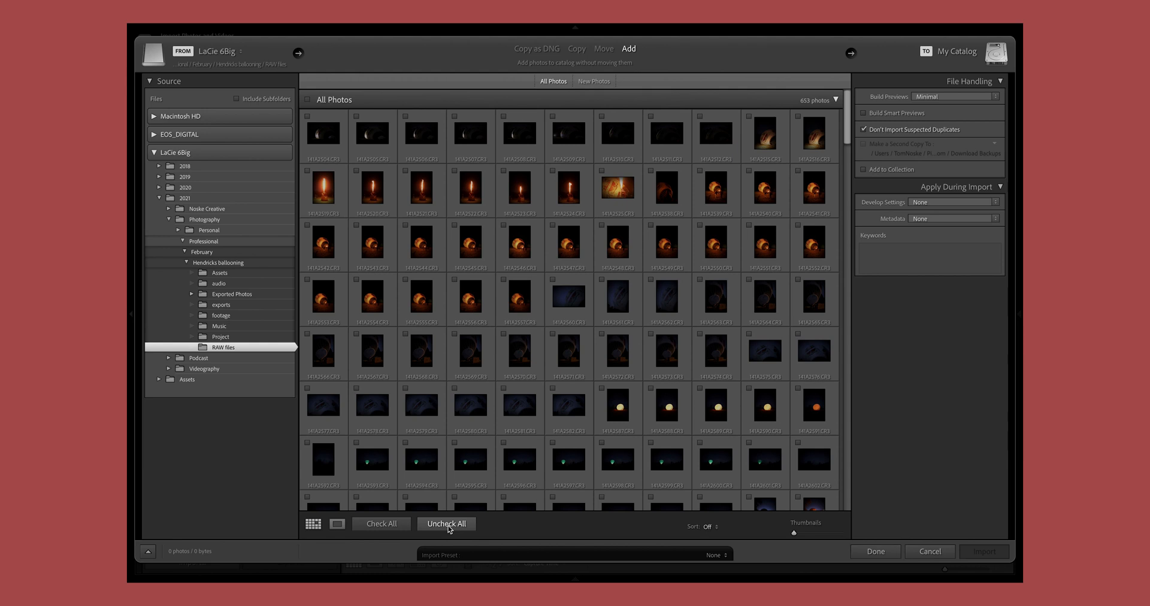
click(337, 527)
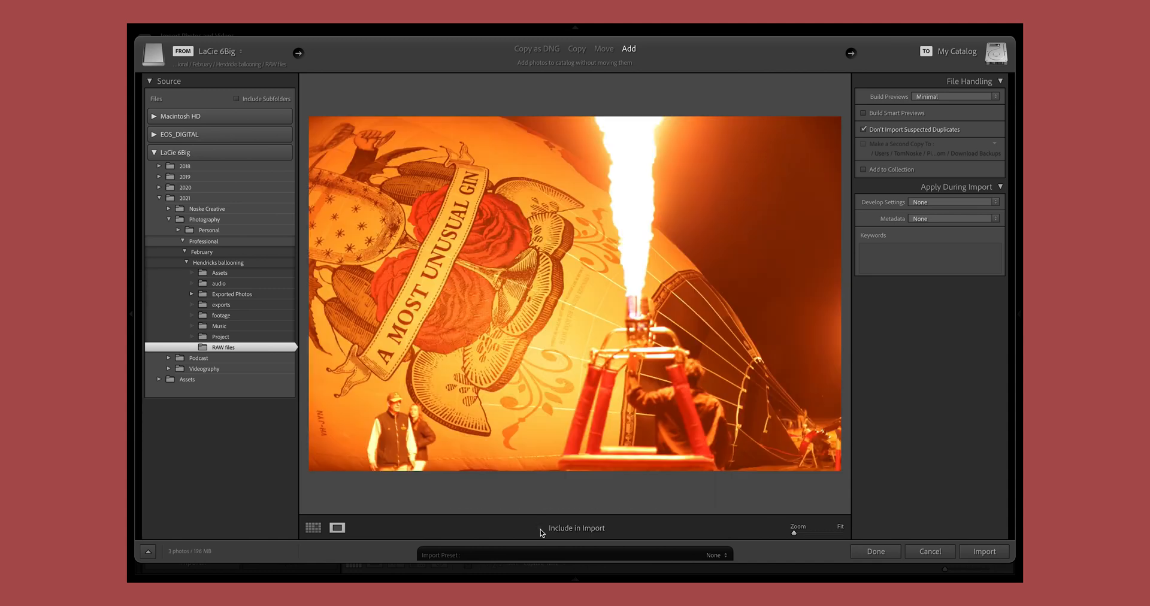
click(311, 528)
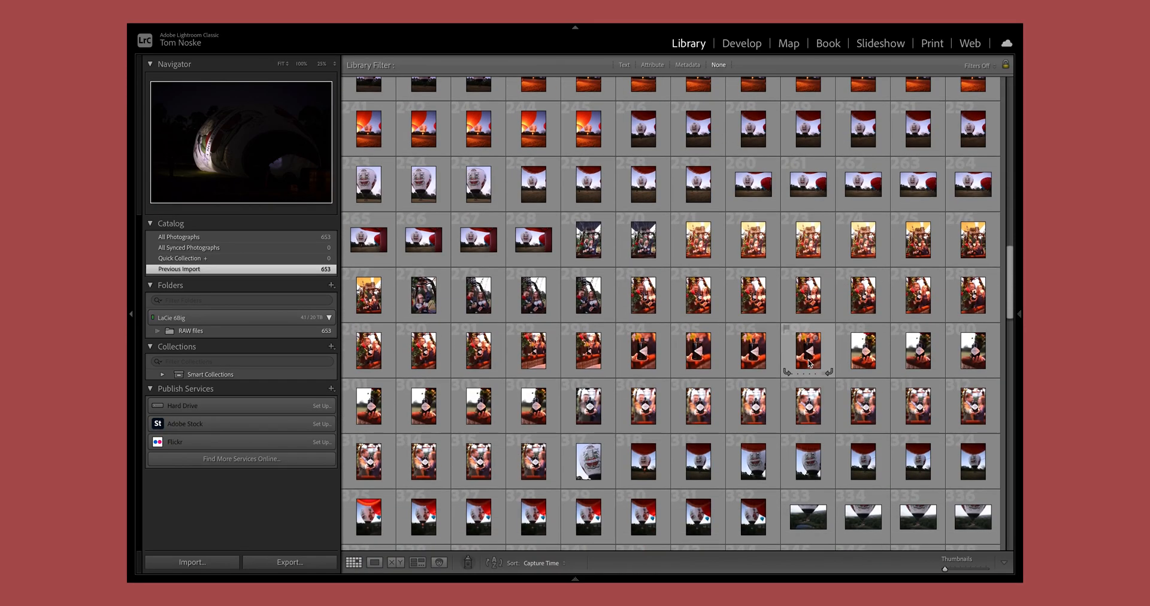
mouse_move(807, 351)
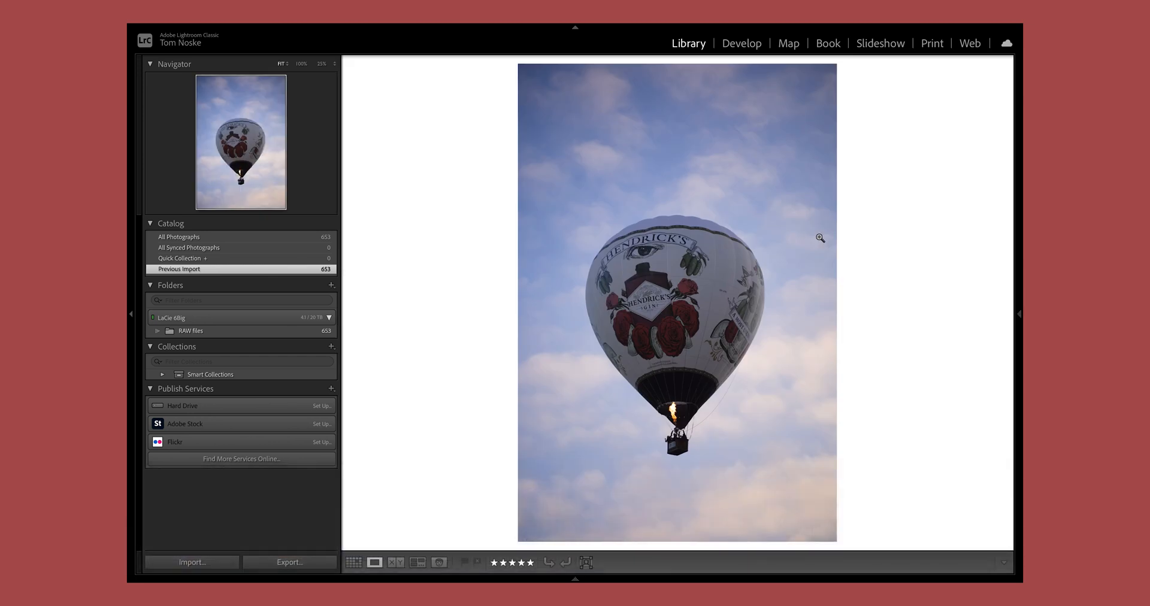
Step: Switch to Develop and filter the filmstrip to Rated, showing 9 photos
click(742, 43)
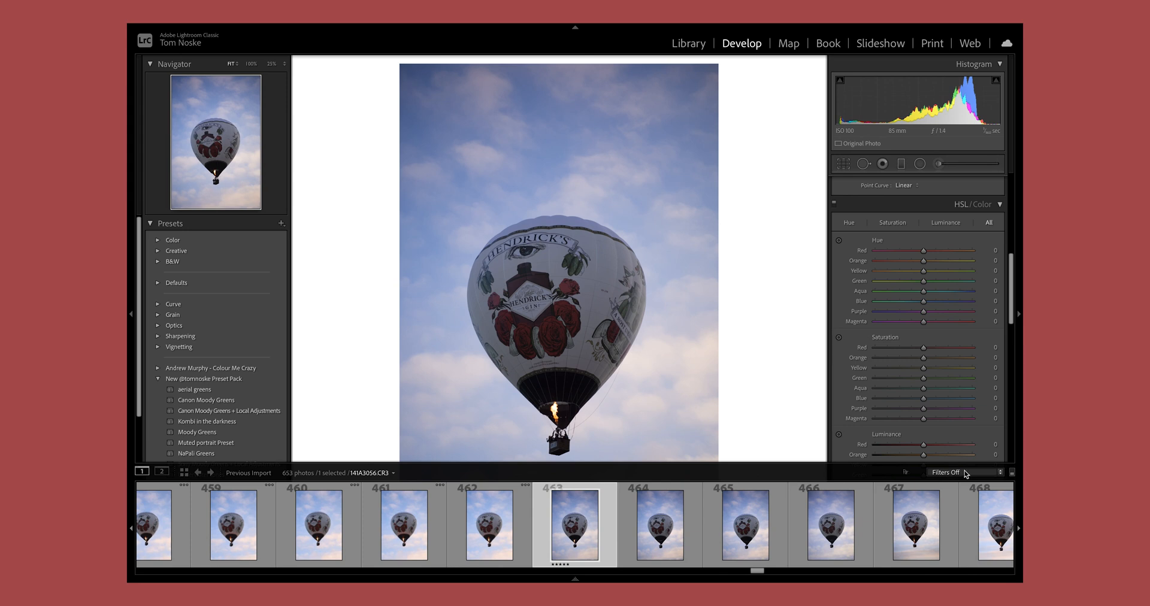
click(947, 473)
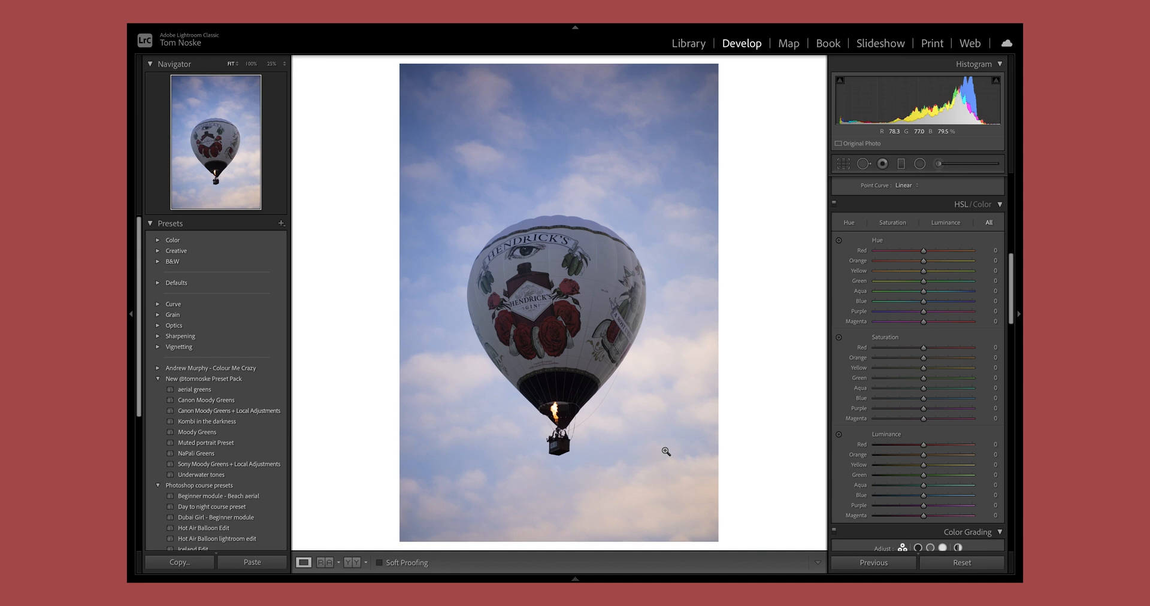
click(575, 578)
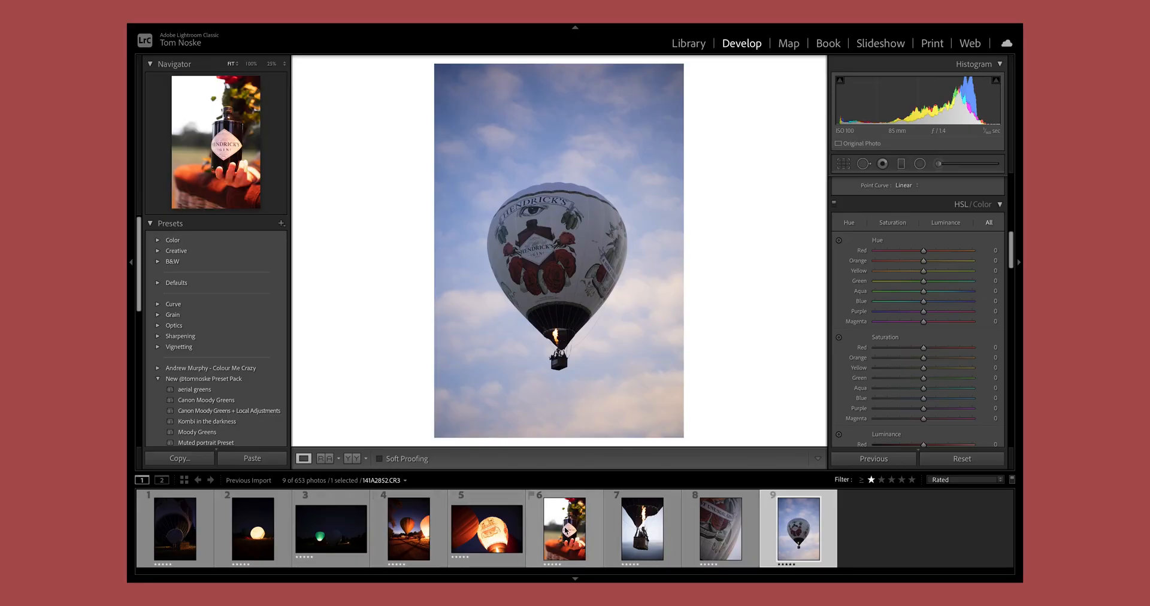
Step: Select the five night photos with the glowing ground balloon as the active photo
click(564, 528)
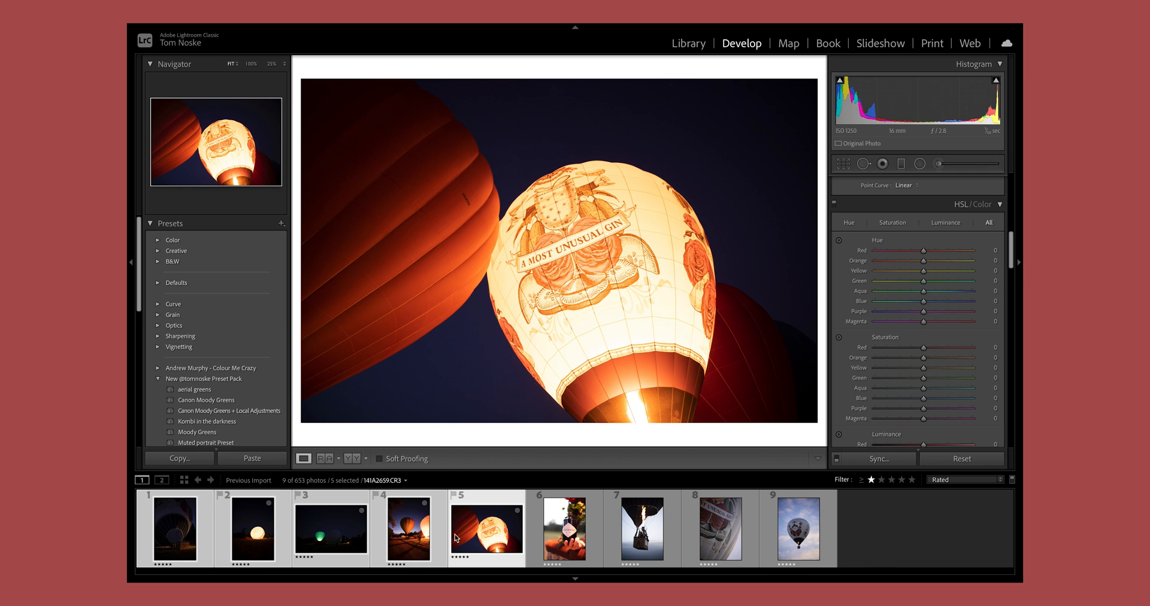
click(565, 528)
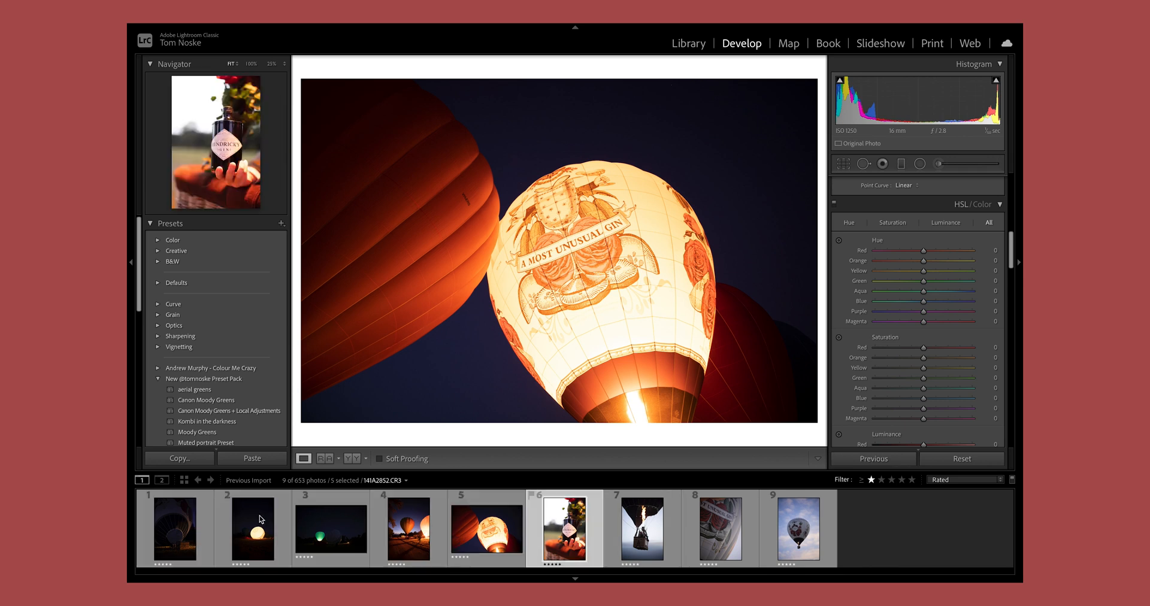
click(252, 530)
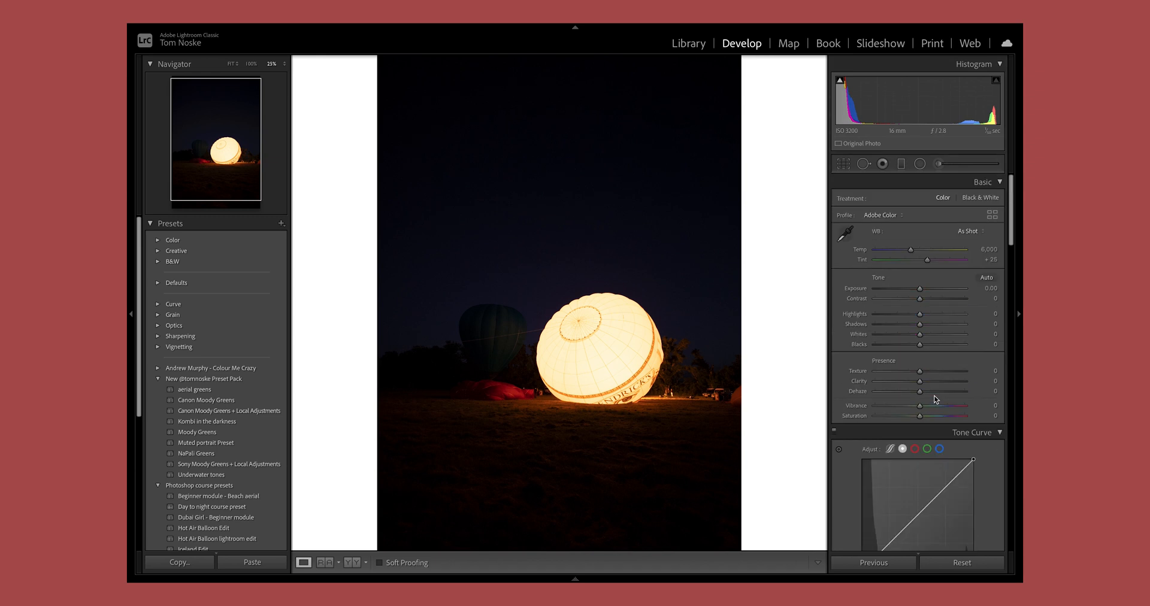
Step: Raise Exposure and Shadows, then adjust tone curve, blue saturation, lens corrections and calibration
drag(918, 291, 923, 291)
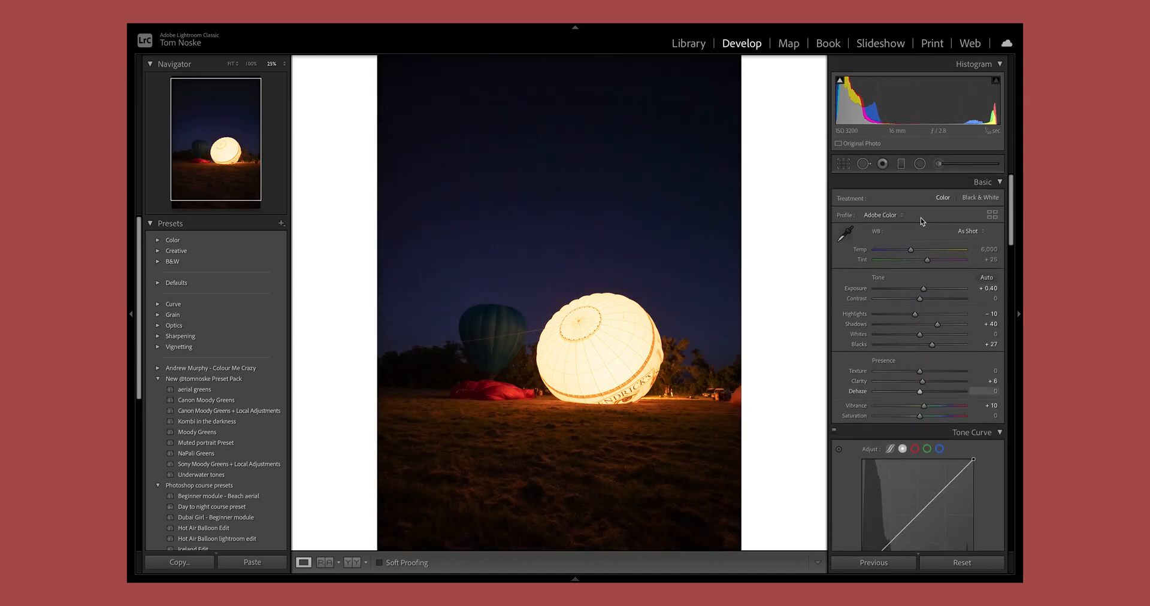
drag(914, 288, 924, 289)
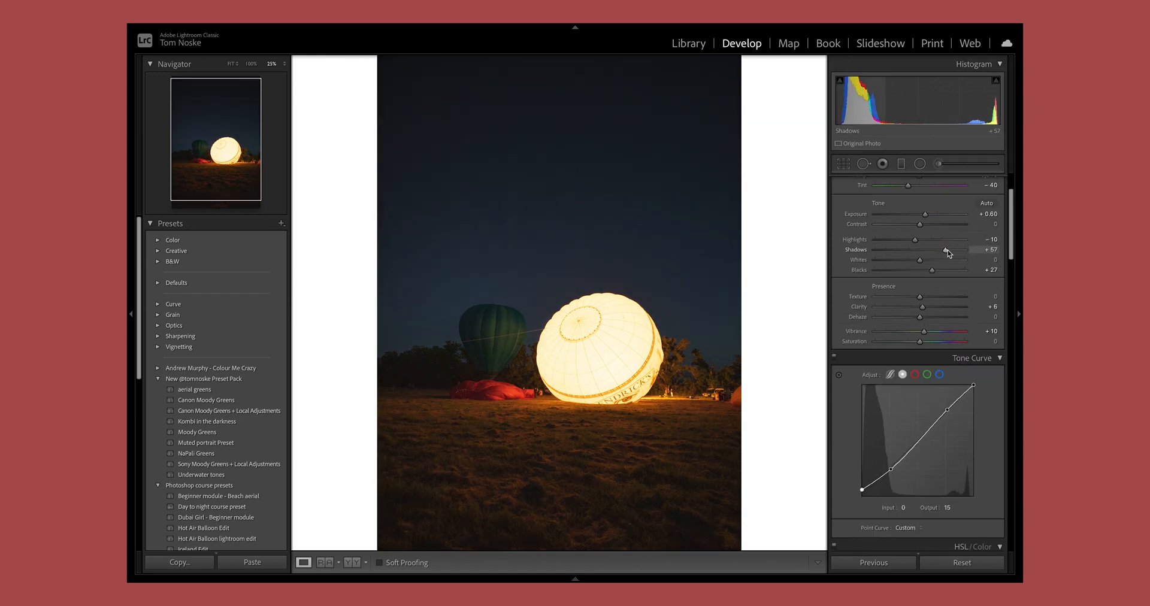
scroll(down, 3)
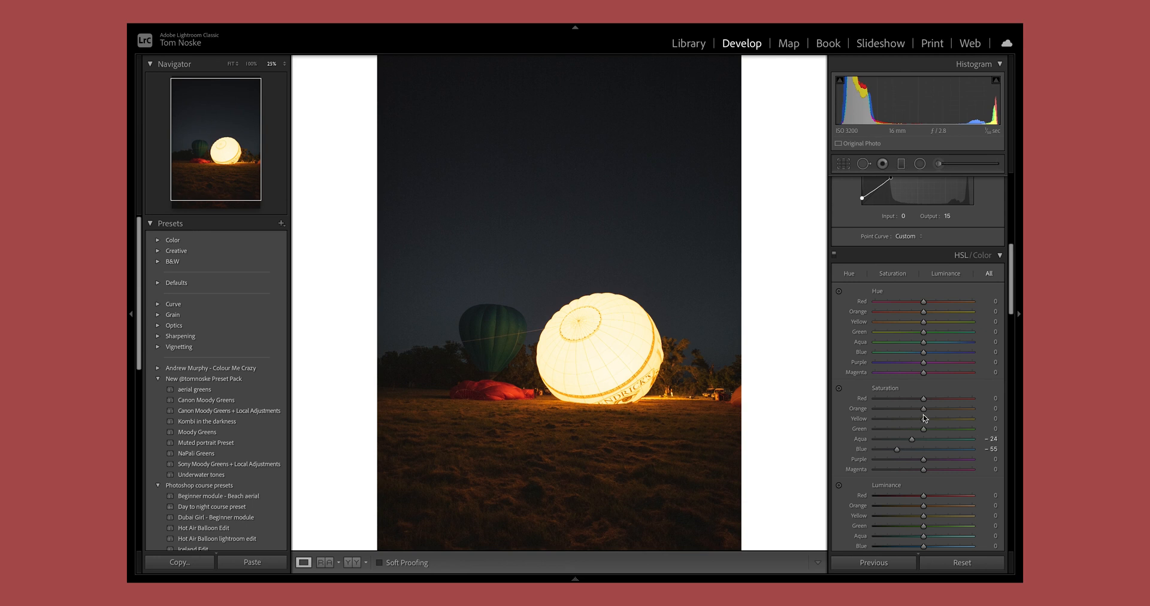
scroll(down, 3)
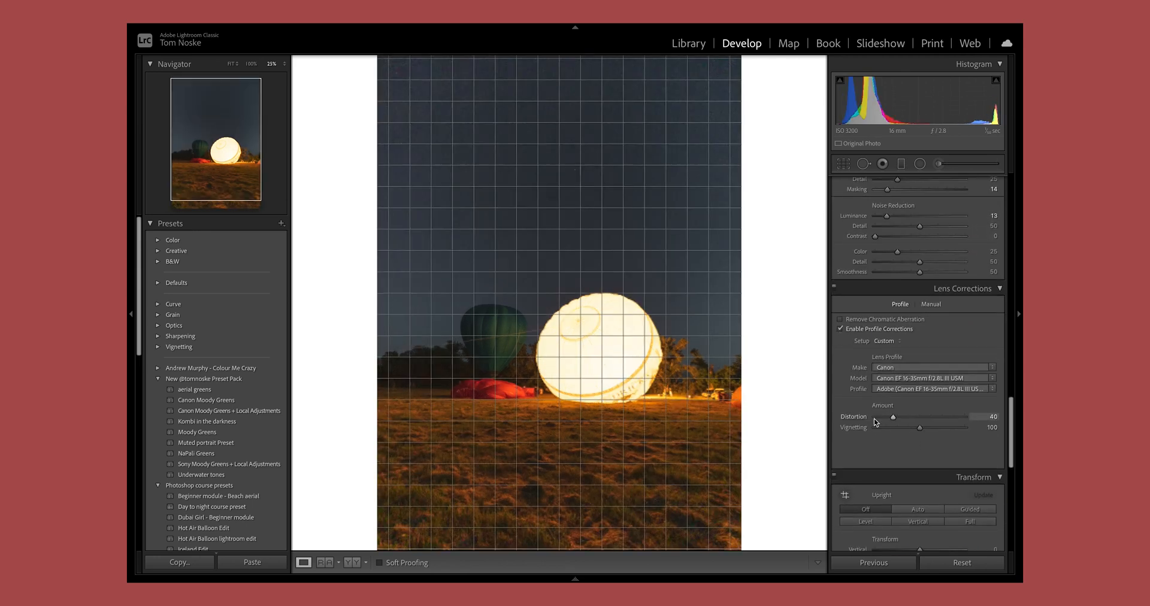
scroll(down, 3)
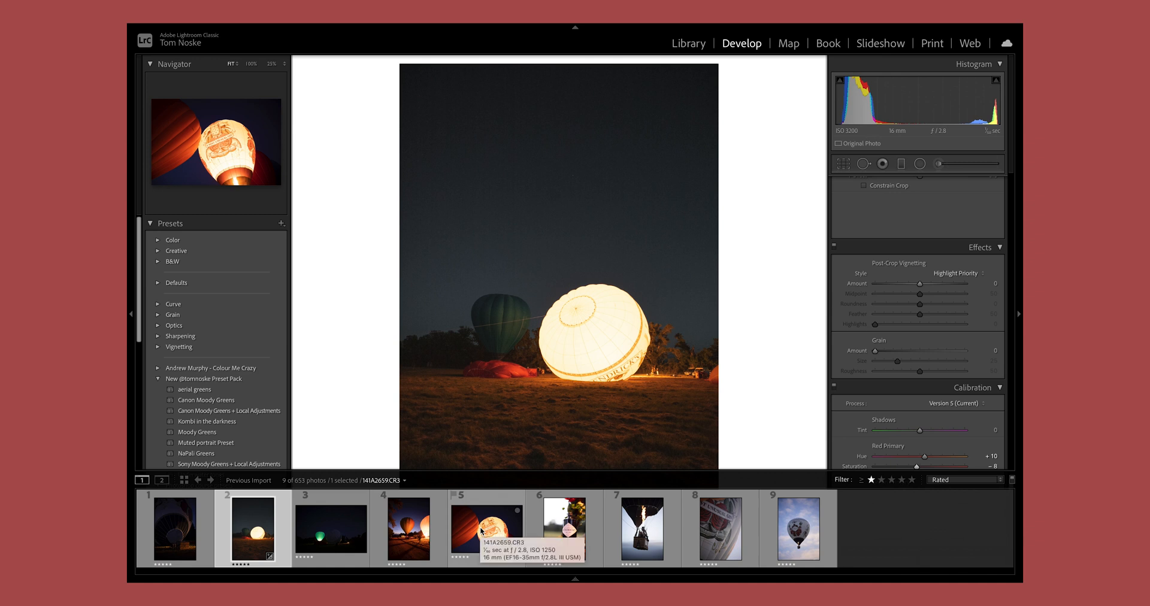
click(486, 526)
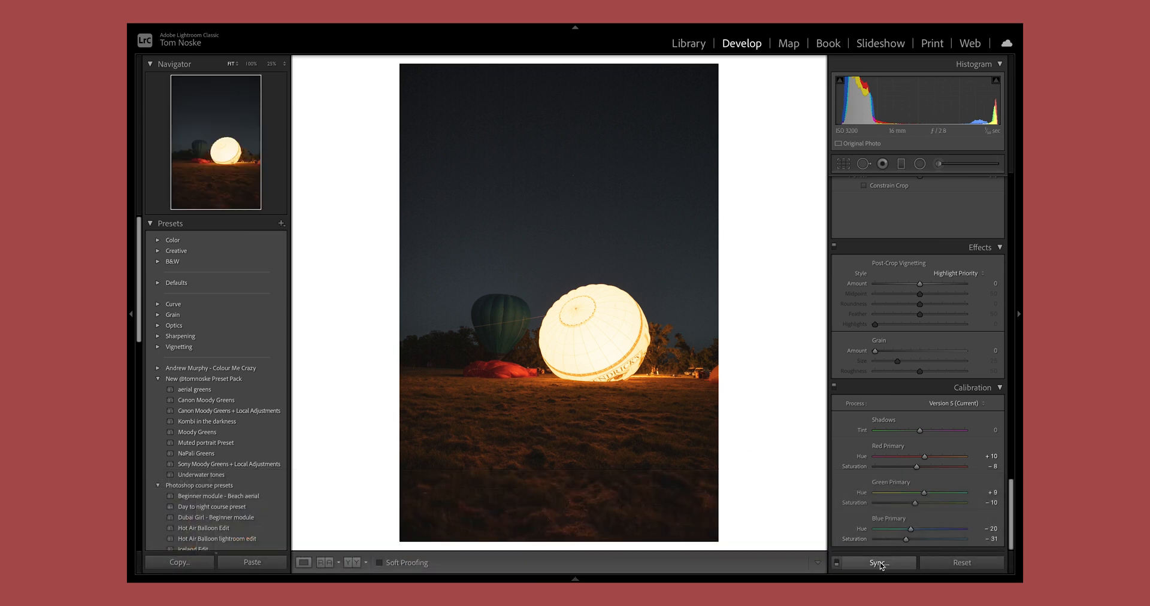
Step: Synchronize all develop settings from the ground balloon photo to the other night shots
click(874, 563)
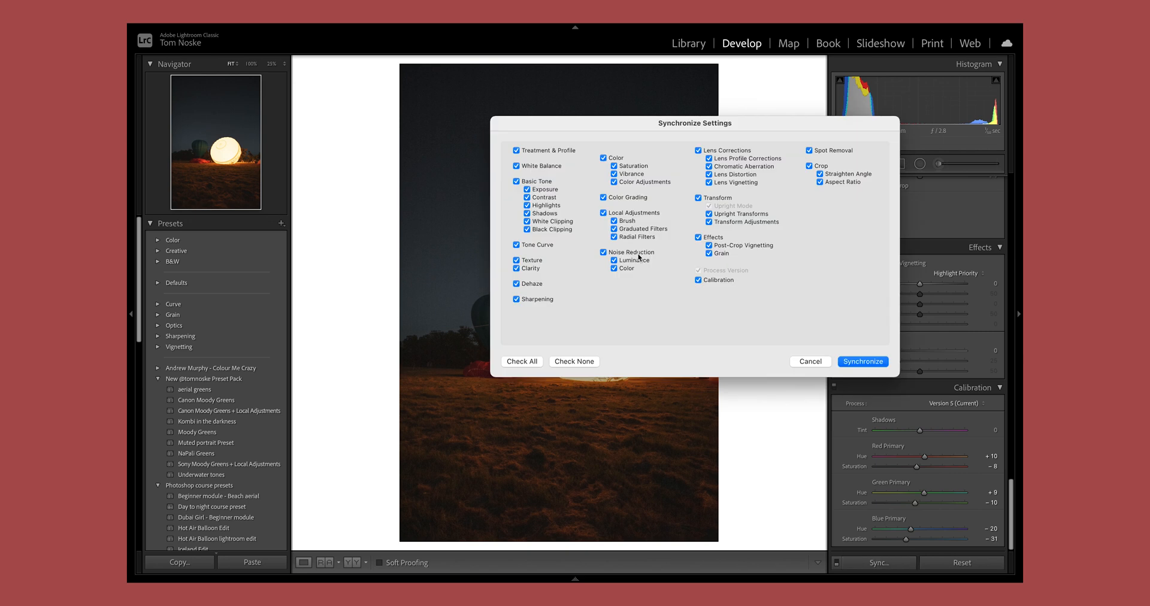
mouse_move(655, 332)
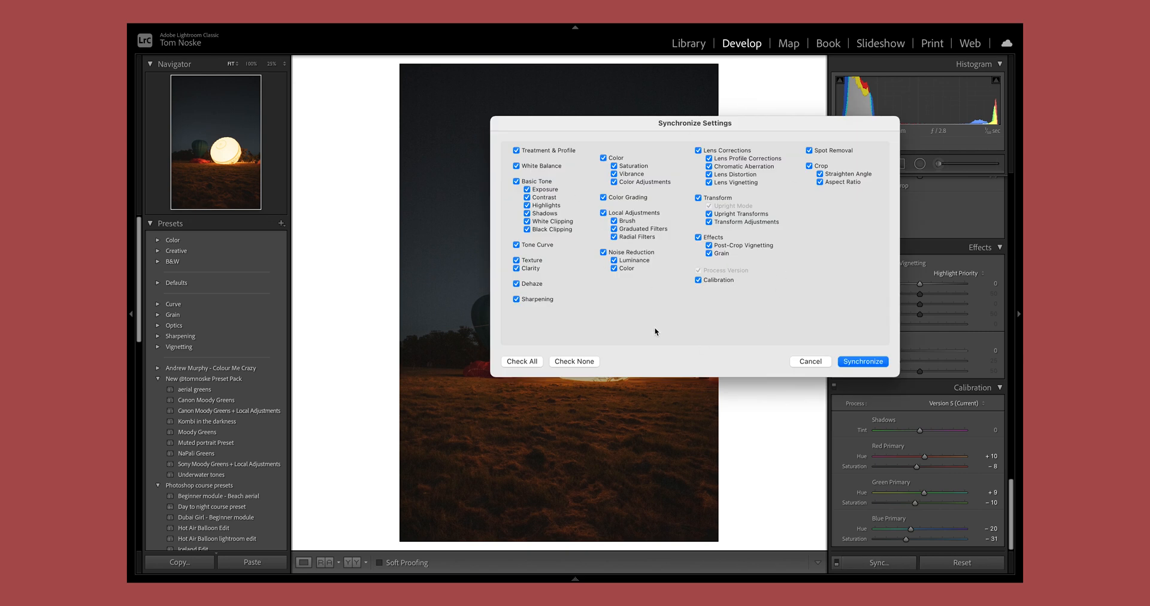
mouse_move(529, 309)
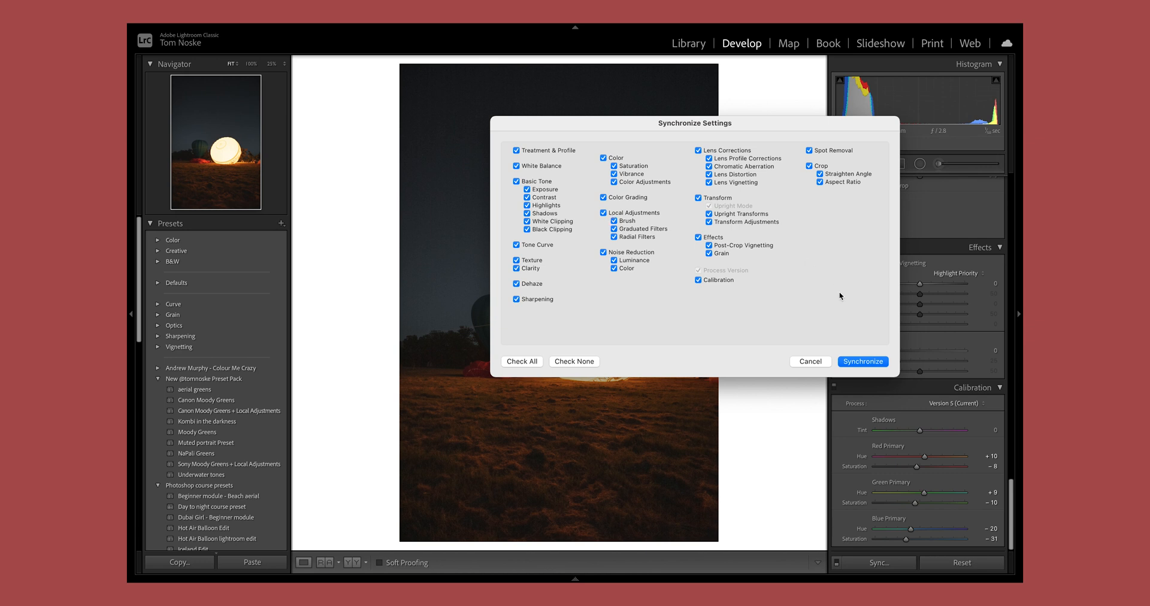
click(863, 361)
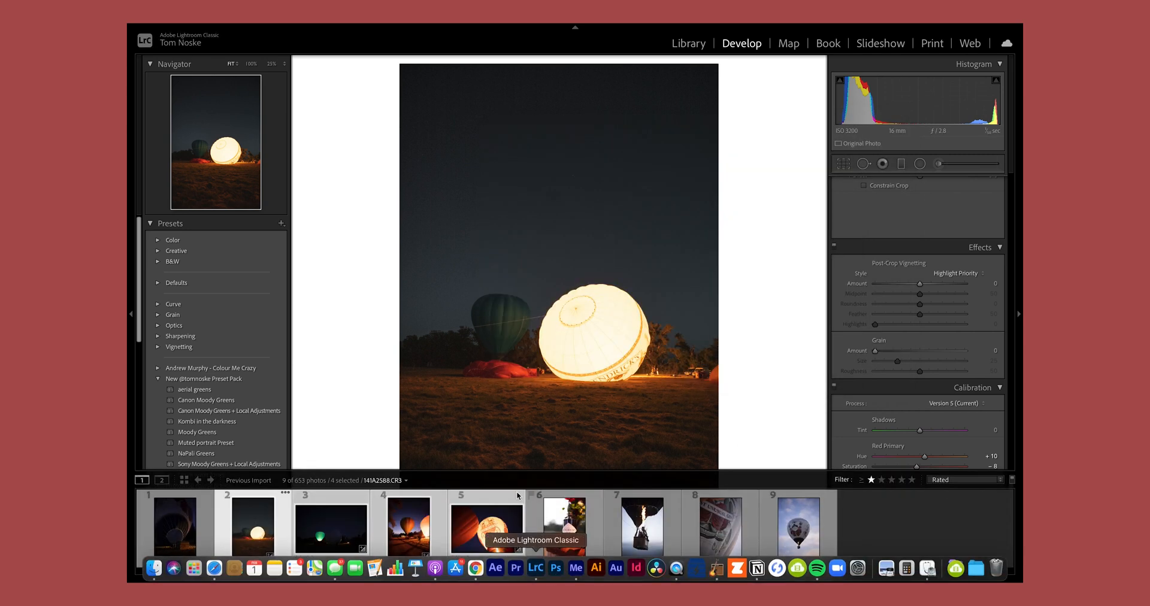
Step: Brighten the green balloon shot; lower exposure, highlights and whites and cool the dusk photo
click(564, 528)
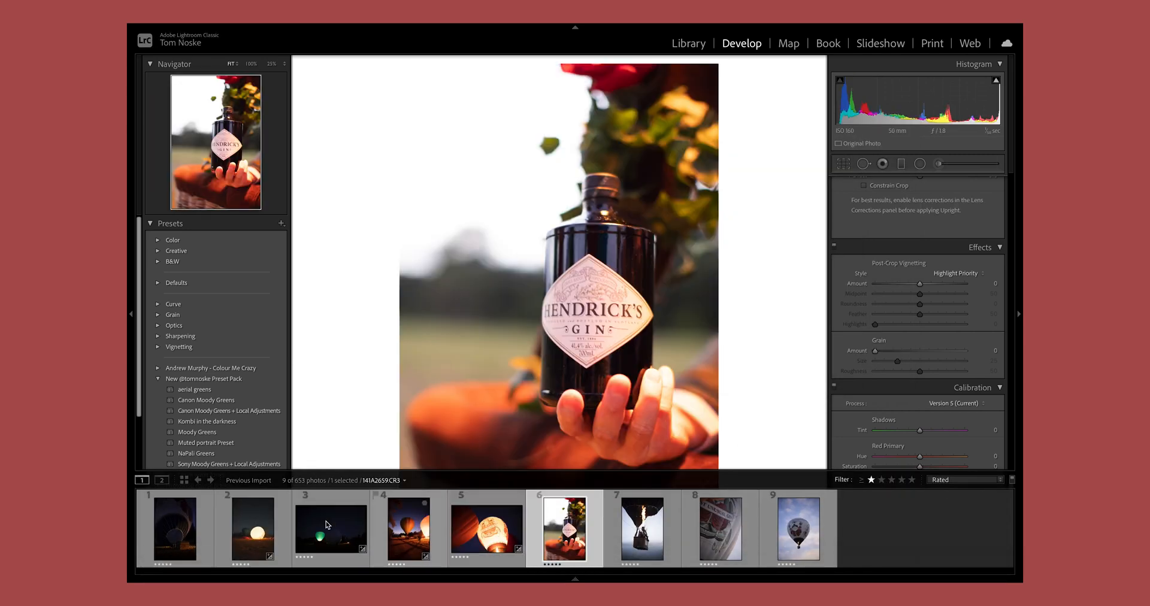
click(252, 528)
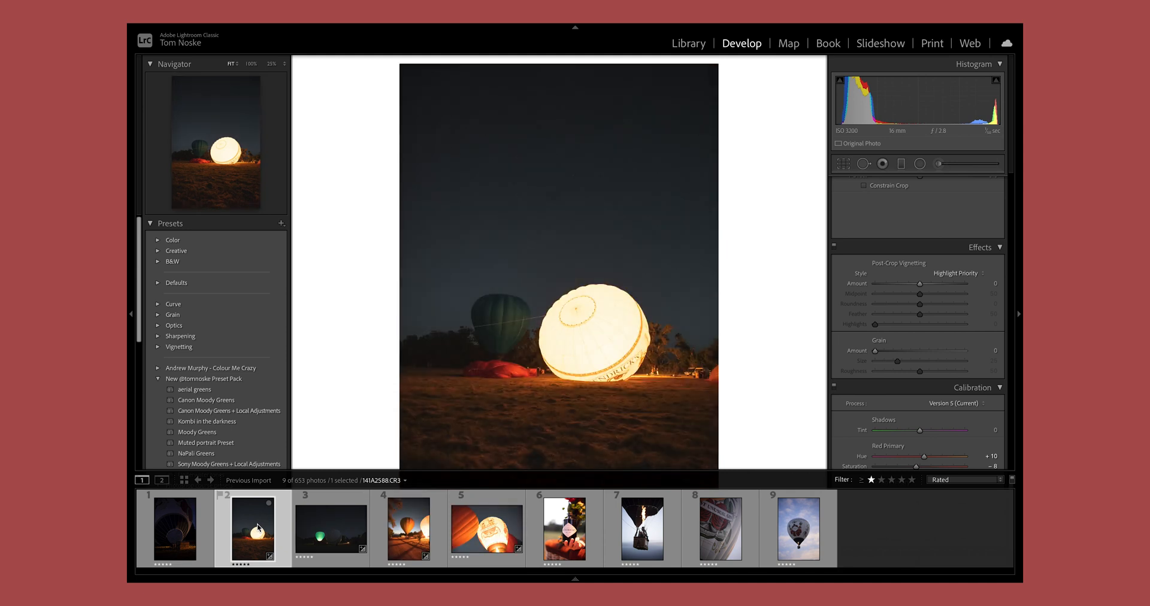
click(330, 529)
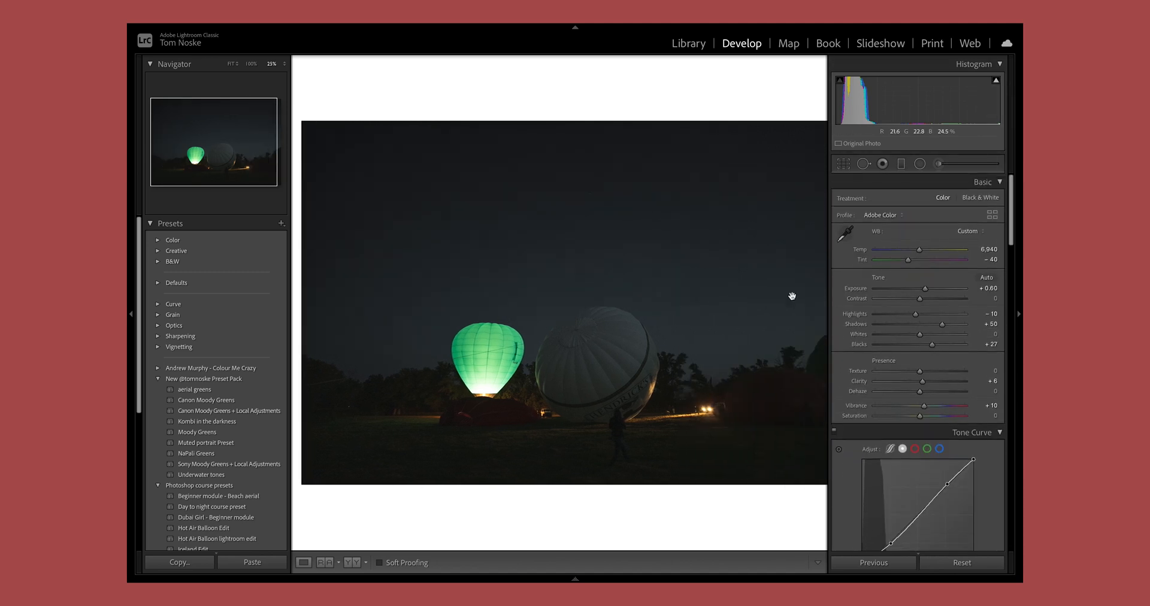
mouse_move(925, 293)
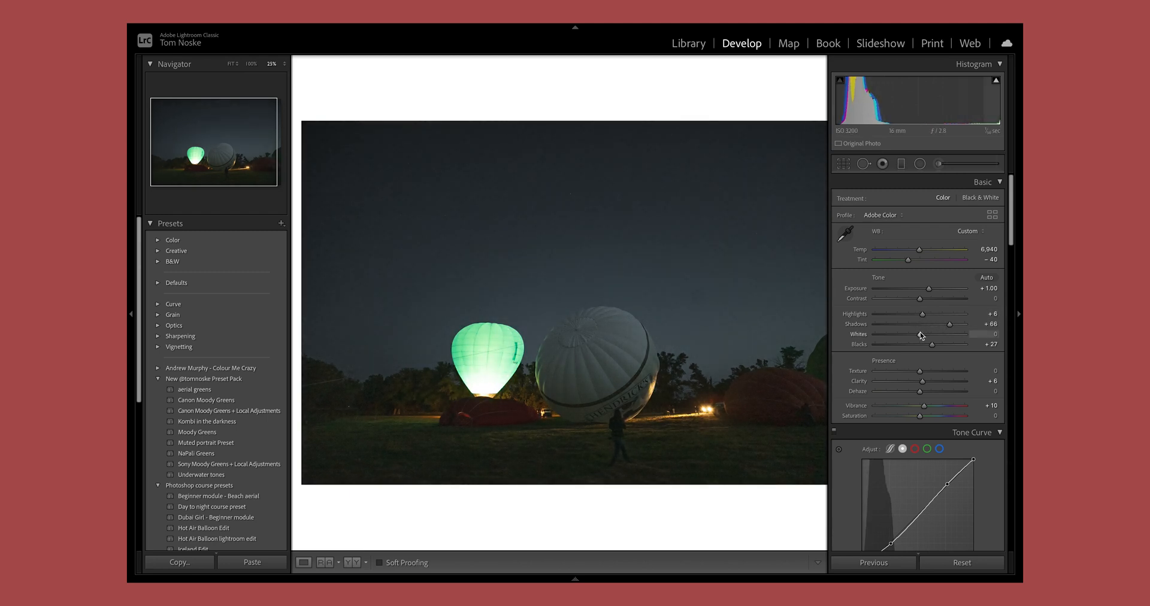
drag(901, 335, 929, 335)
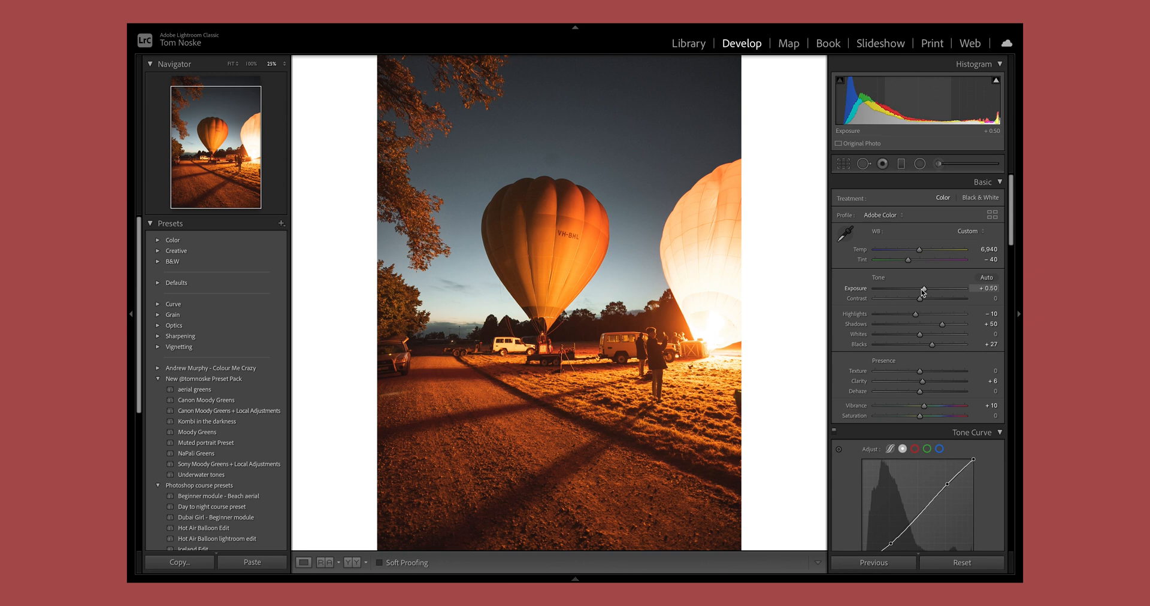
drag(916, 314, 898, 314)
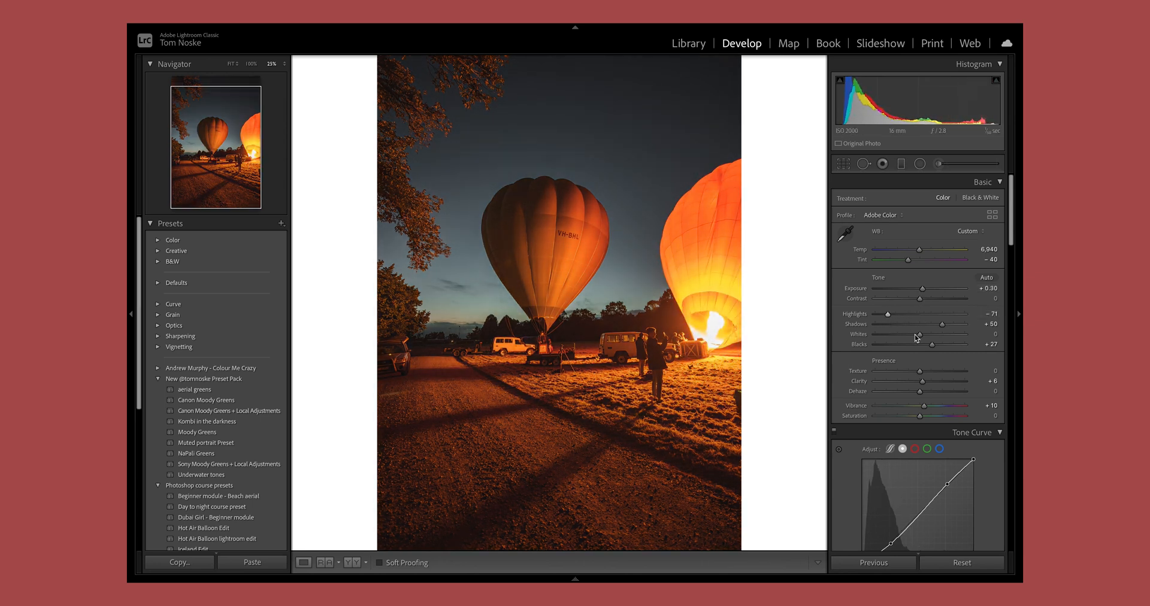
right_click(579, 309)
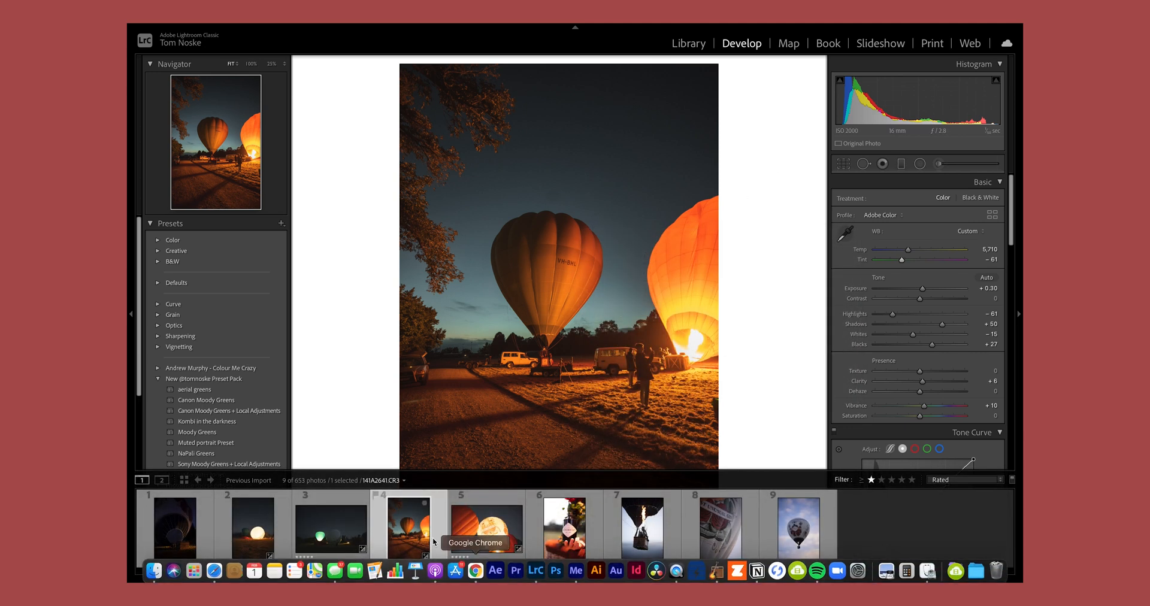
Step: Reopen photo 2, the edited glowing ground balloon, from the filmstrip
click(174, 528)
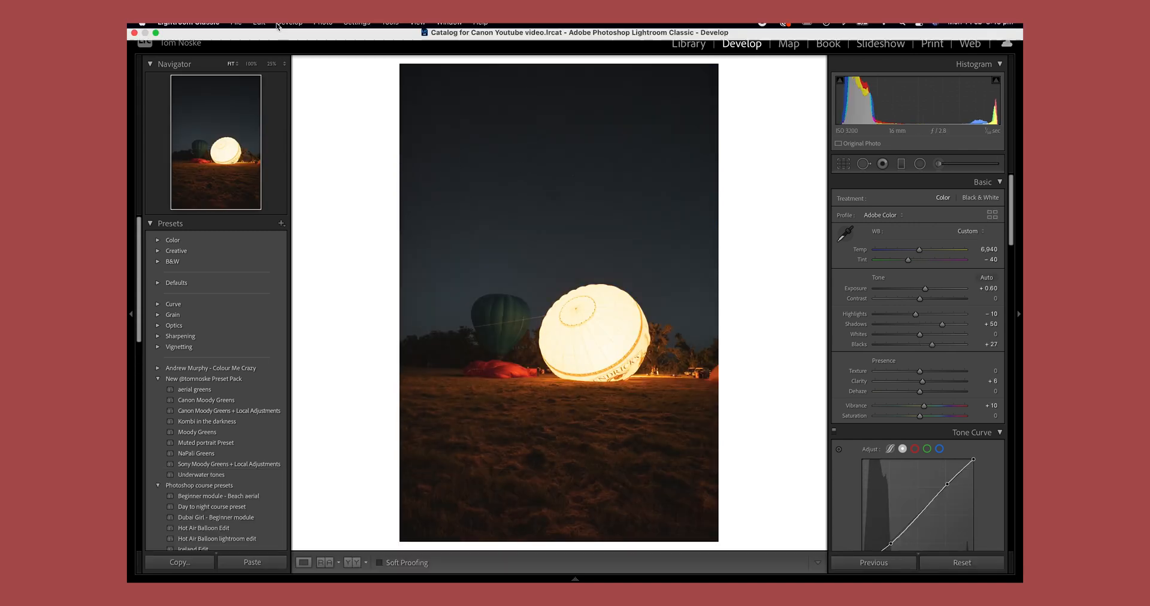
Step: Open the export dialog and set the destination to the Exported Photos › social folder
click(235, 29)
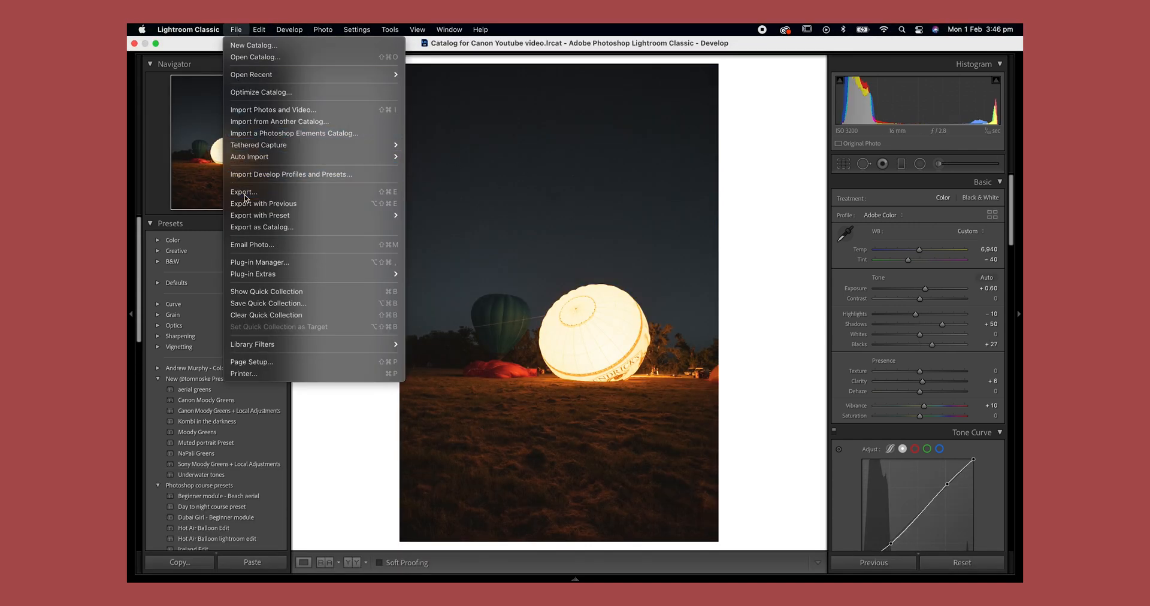
click(245, 192)
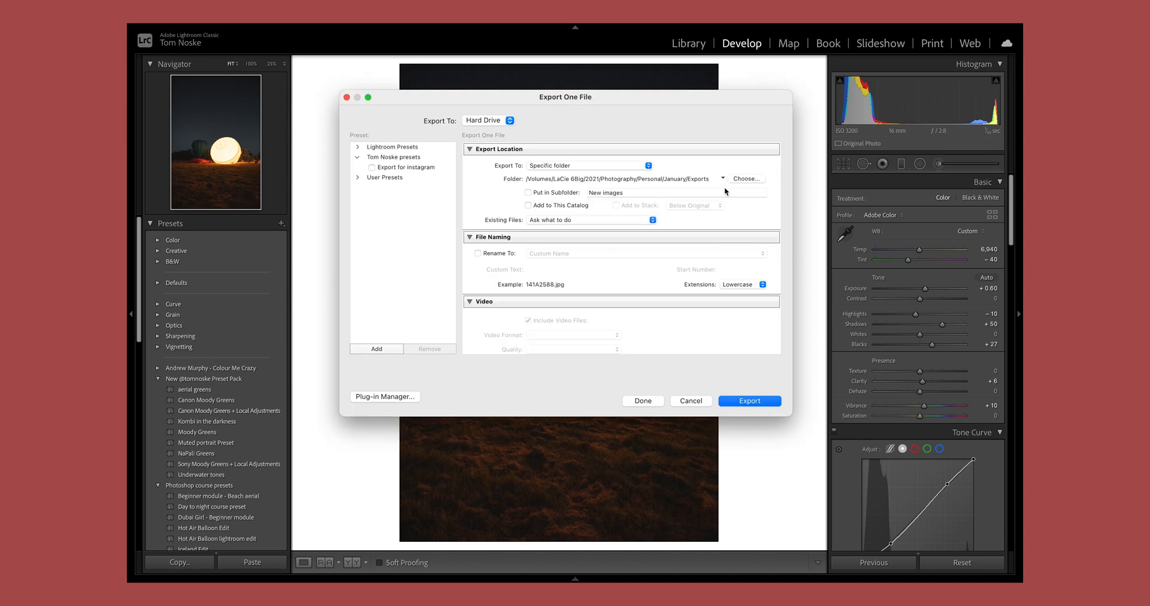
click(746, 179)
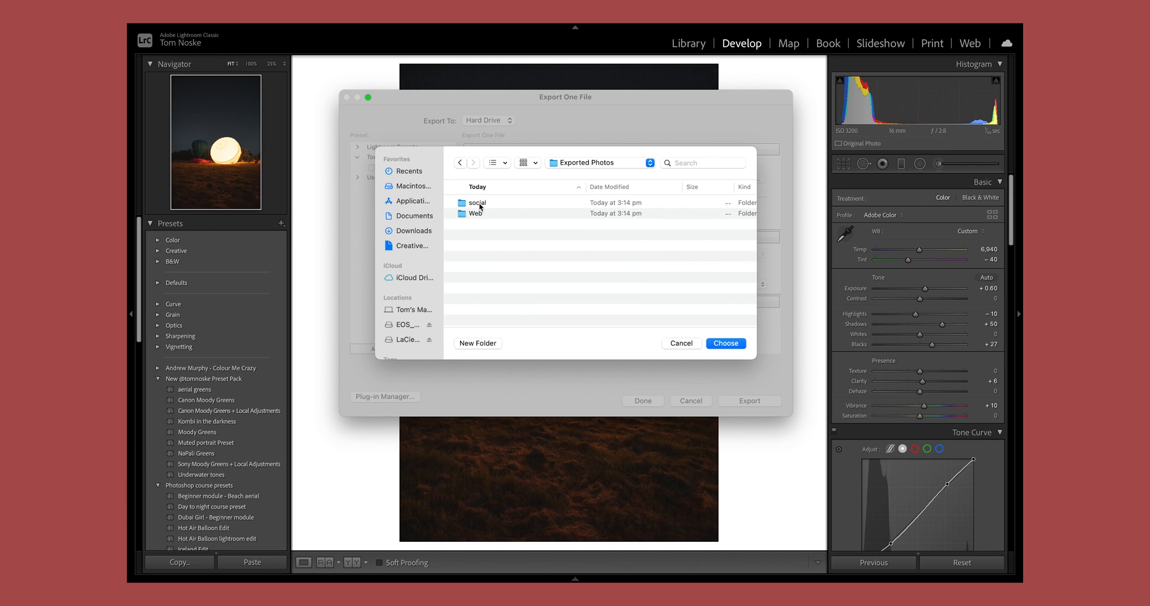
double_click(477, 203)
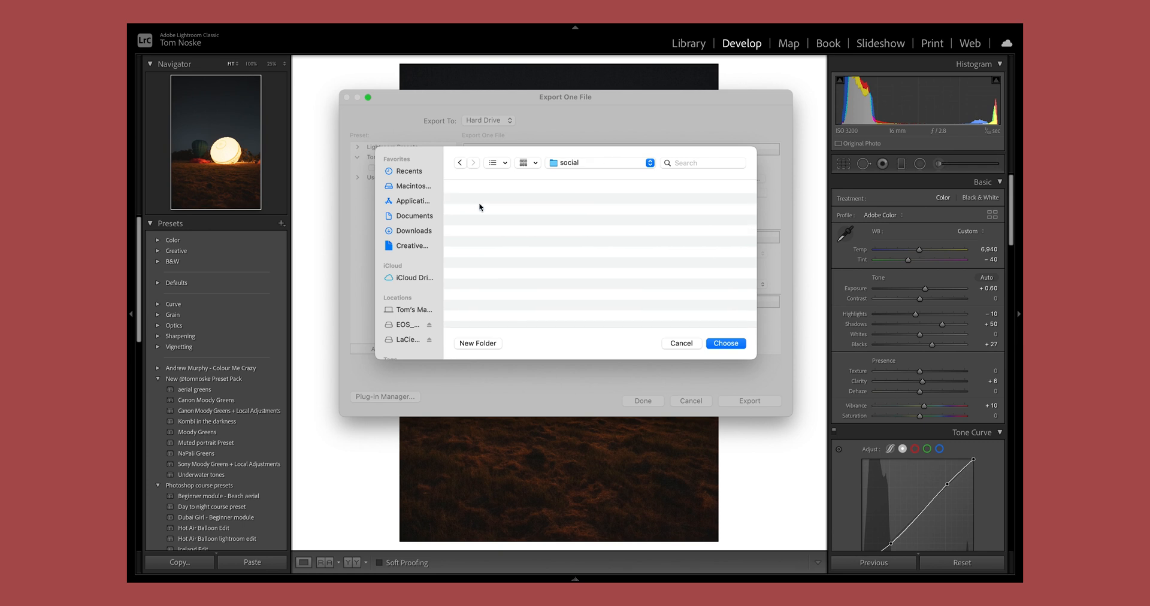
click(725, 342)
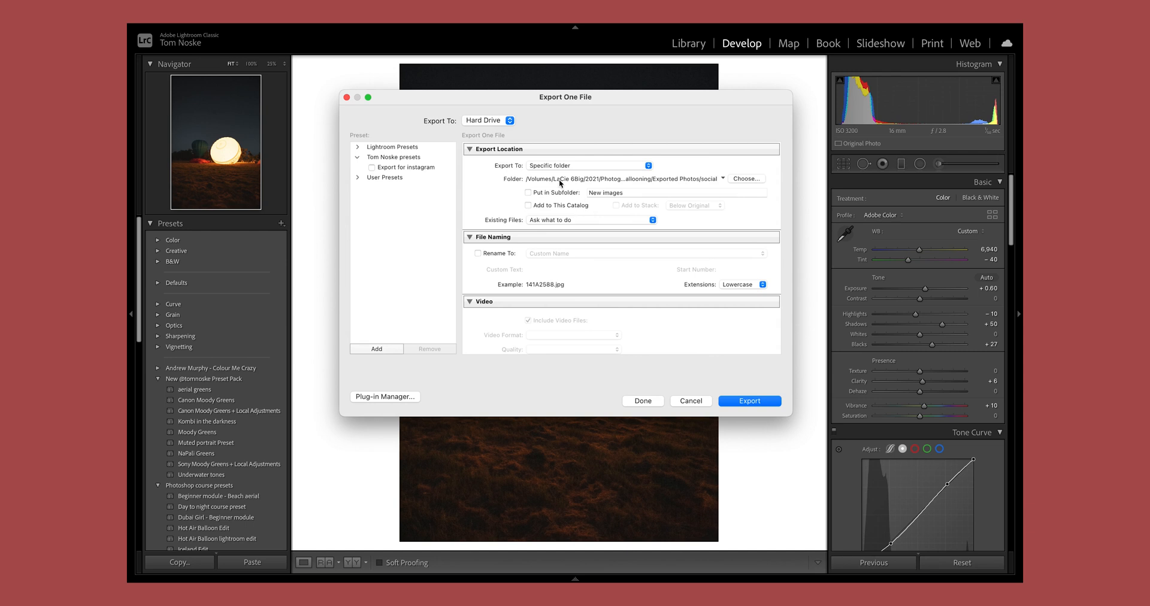
Step: Confirm JPEG as the image format and sRGB as the colour space
scroll(down, 3)
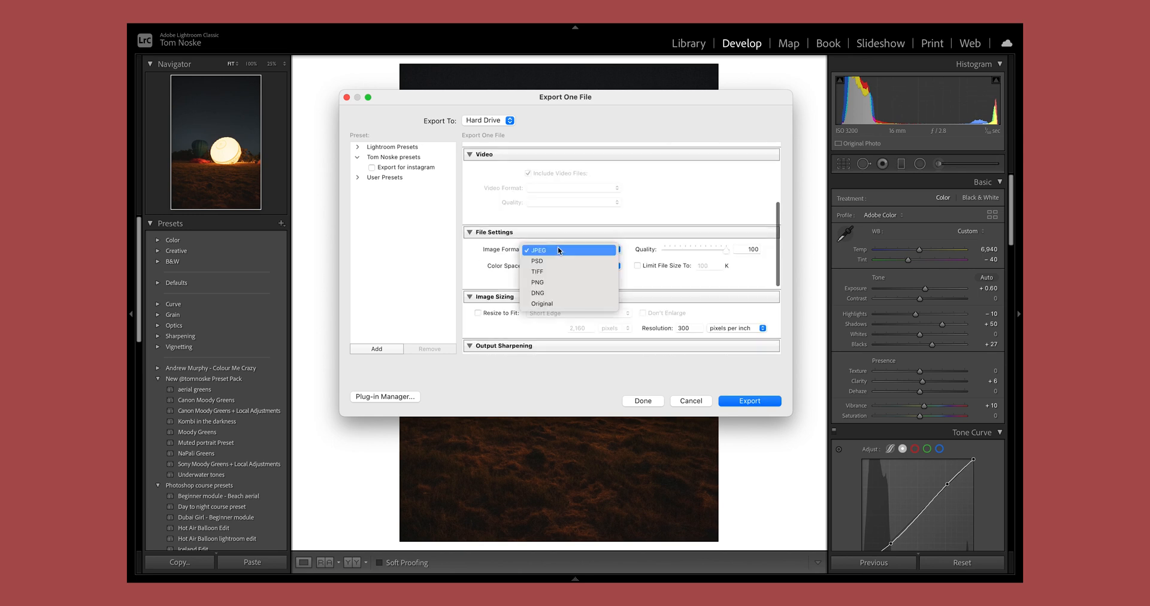
click(572, 266)
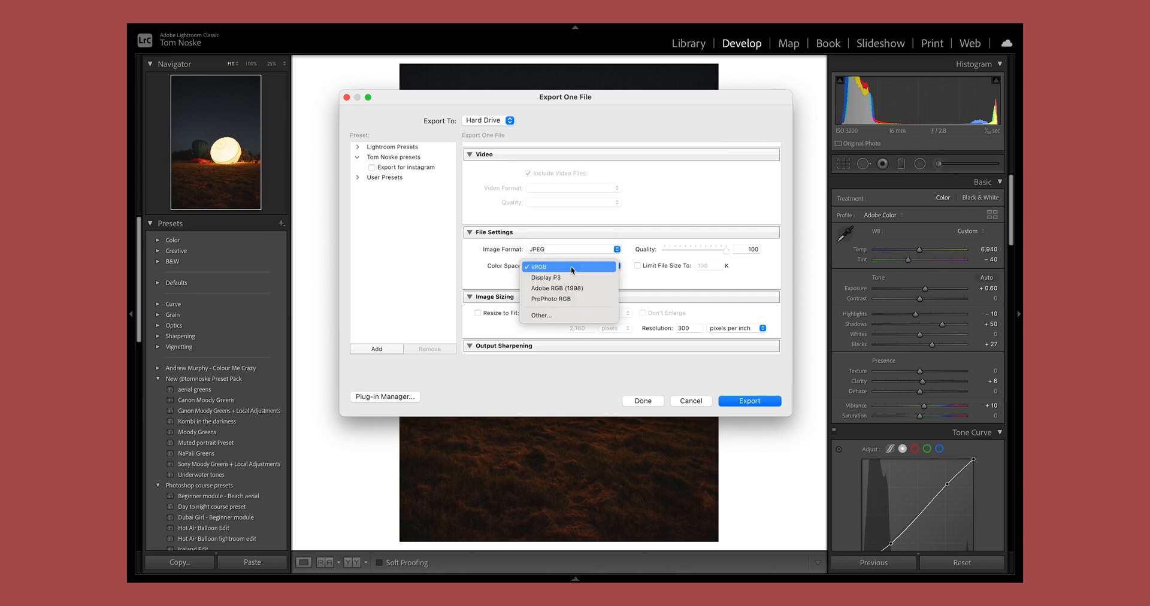
click(535, 266)
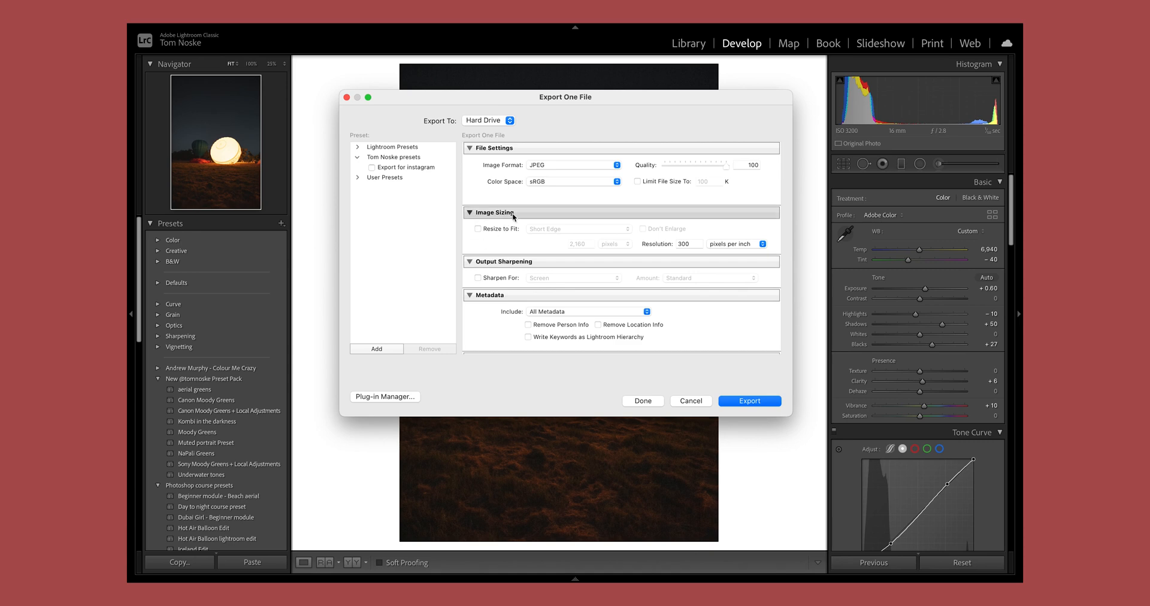
scroll(up, 3)
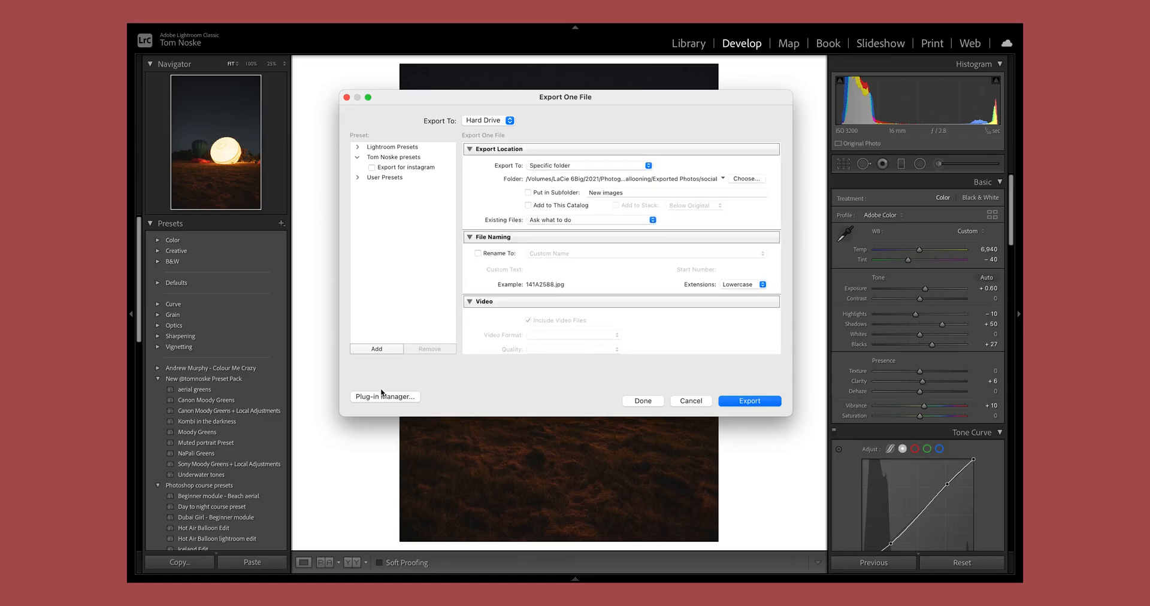
Step: Add a new export preset named 'Print + Social Export preset'
click(376, 348)
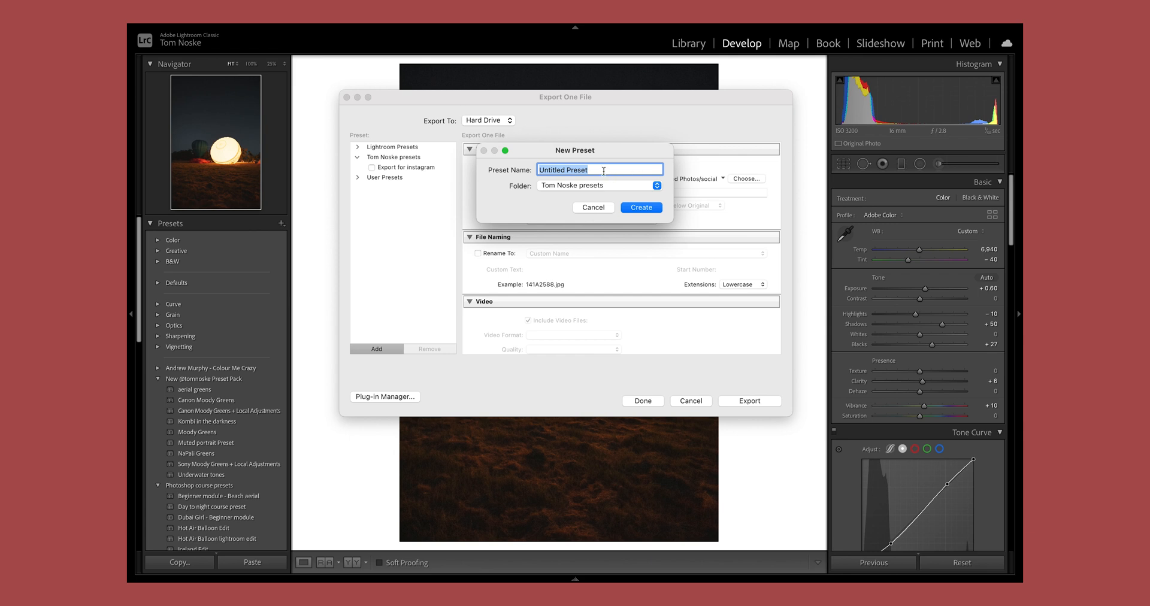
text(Print)
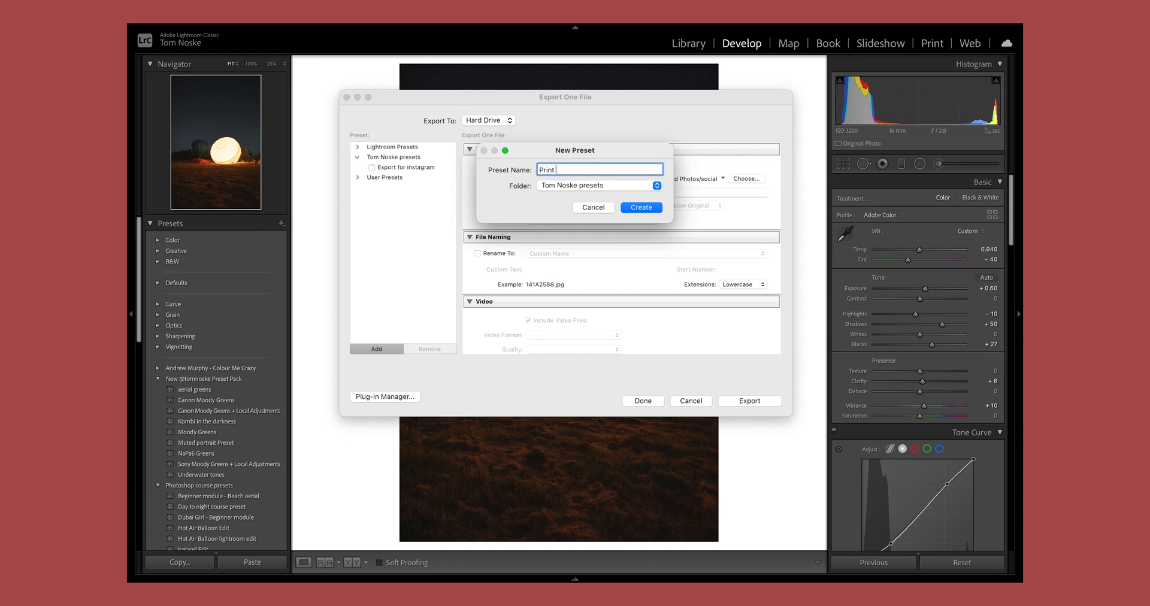
text(+ Spo)
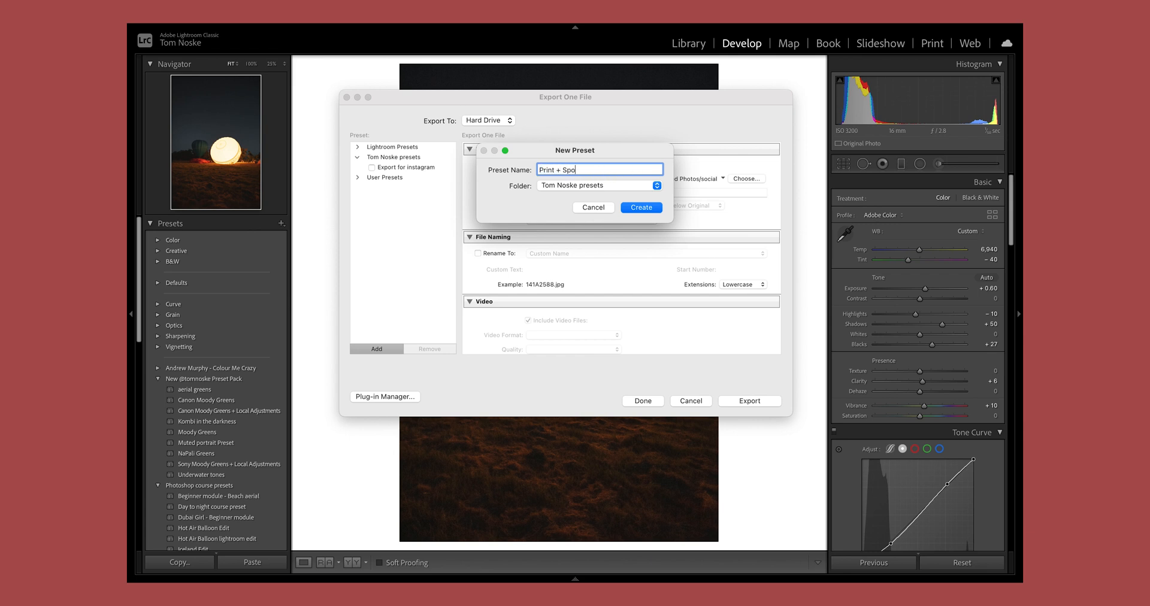
text(cial Expo)
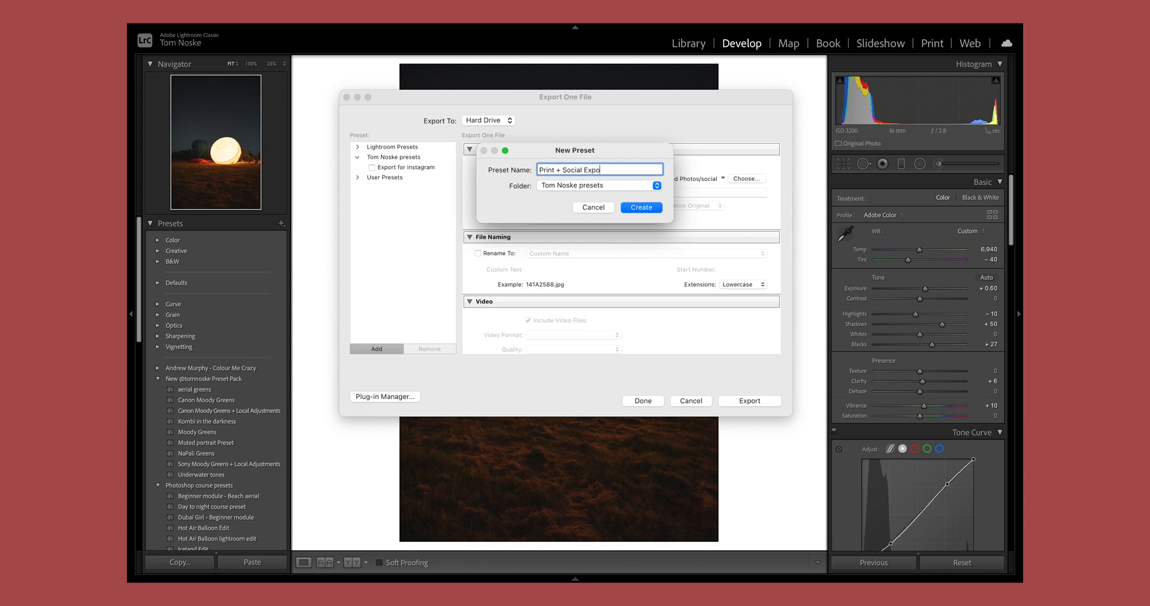
text(rt preset)
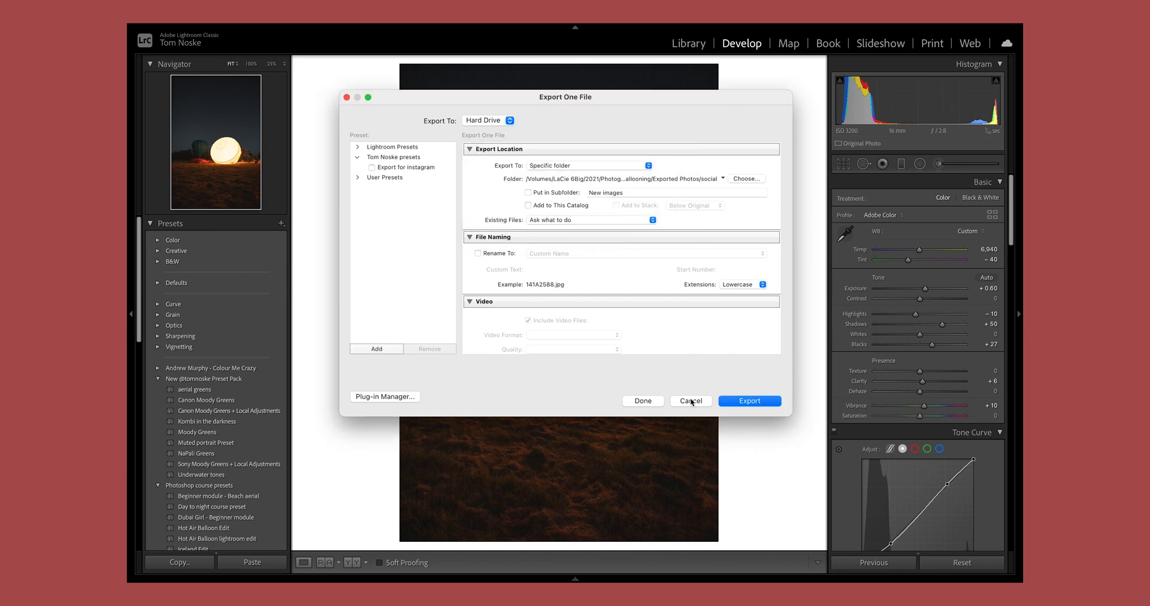
Step: Confirm the preset and change the export destination from social to Exported Photos › Web
click(689, 401)
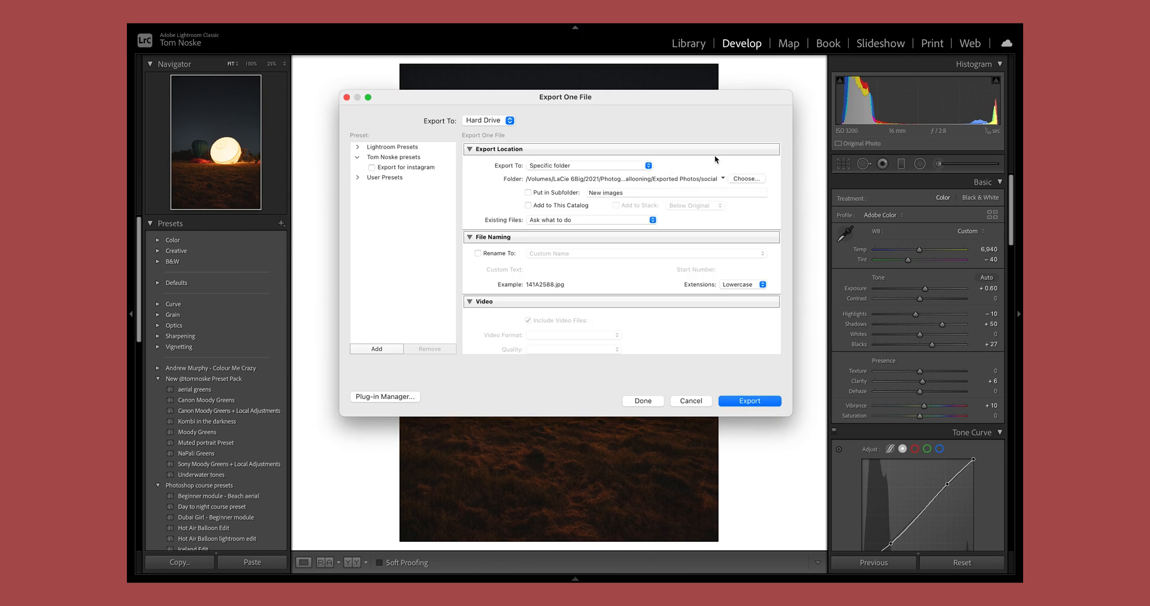
click(746, 178)
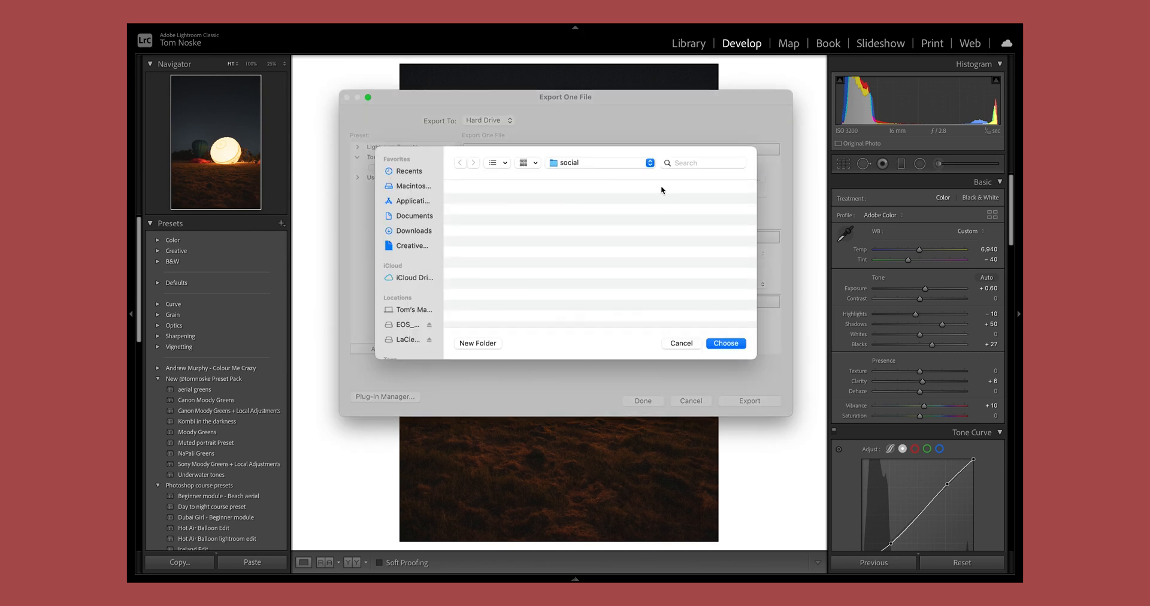
click(460, 162)
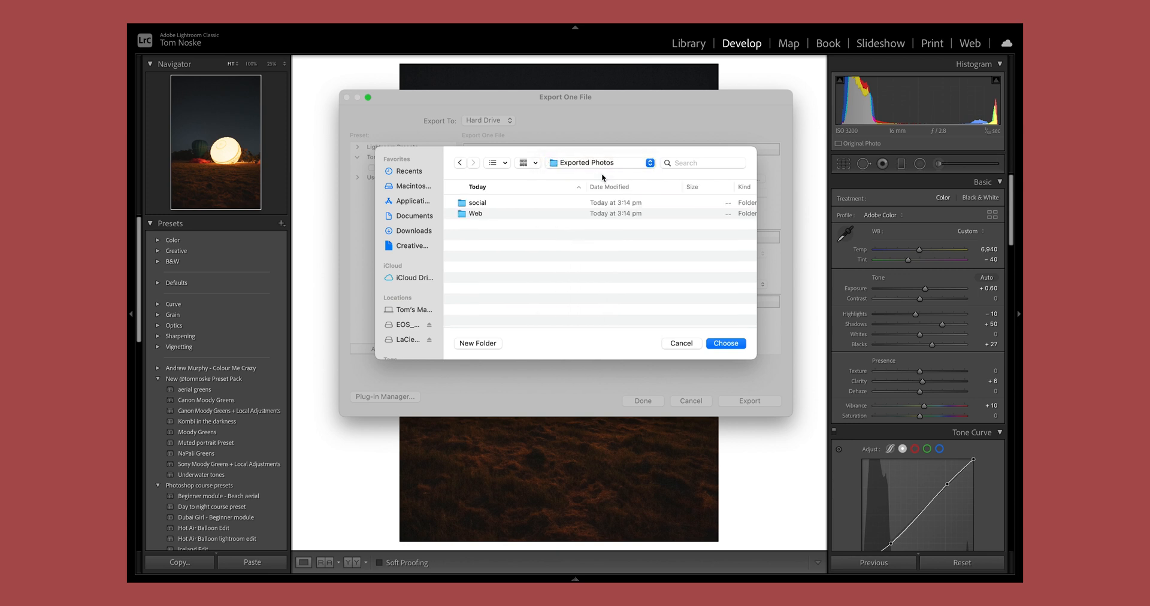
double_click(476, 214)
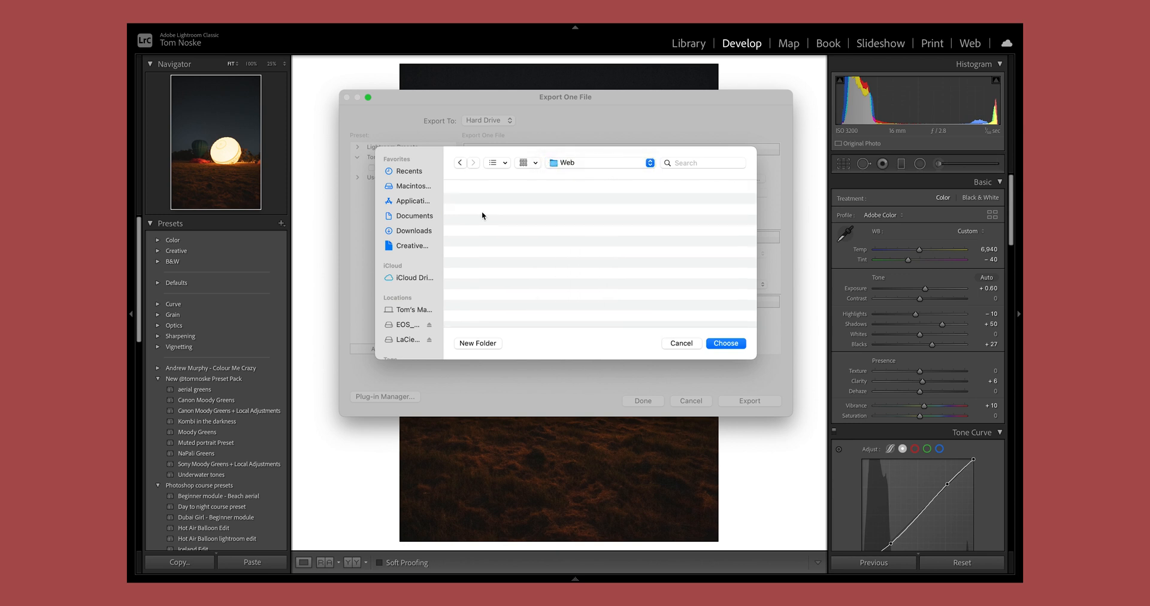
click(725, 343)
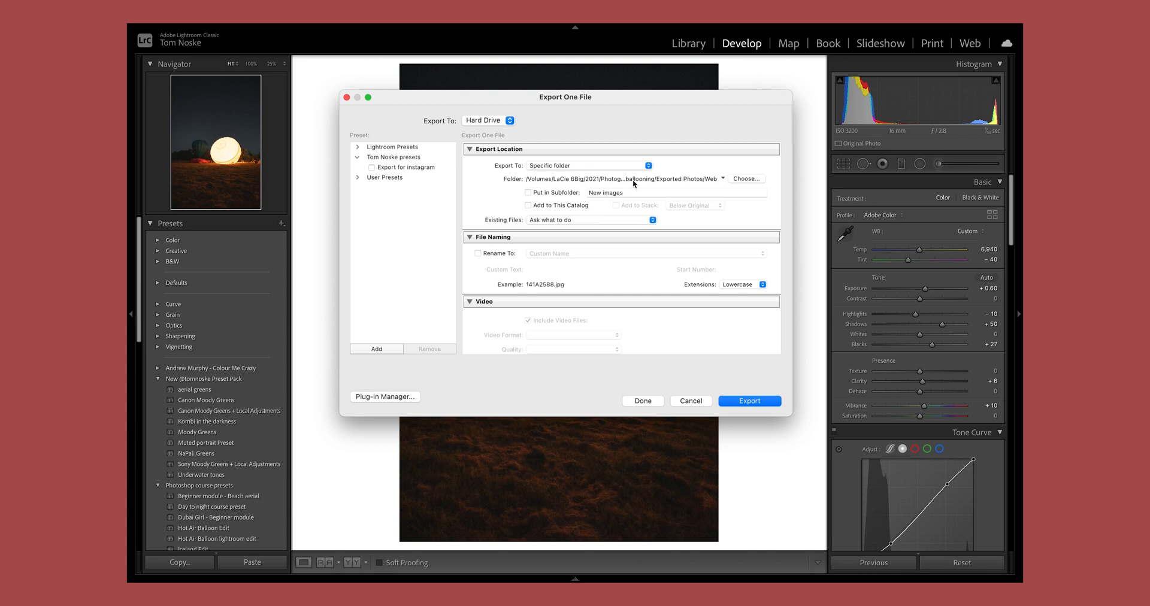
Step: Turn on Resize to Fit by Short Edge at 2,160 pixels, 300 ppi
scroll(down, 3)
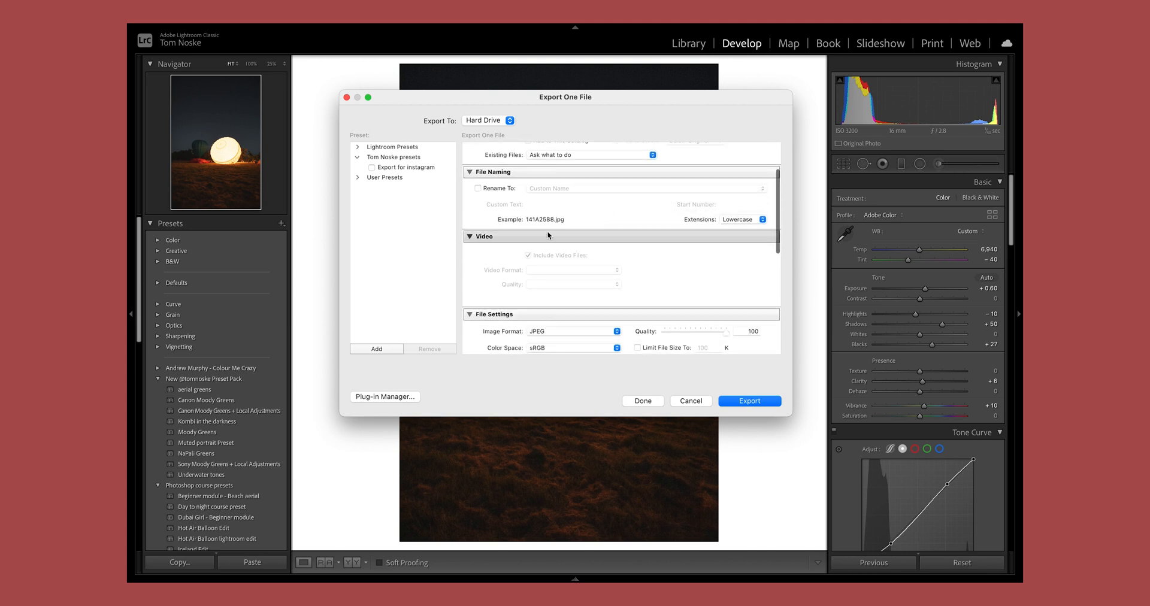
scroll(down, 3)
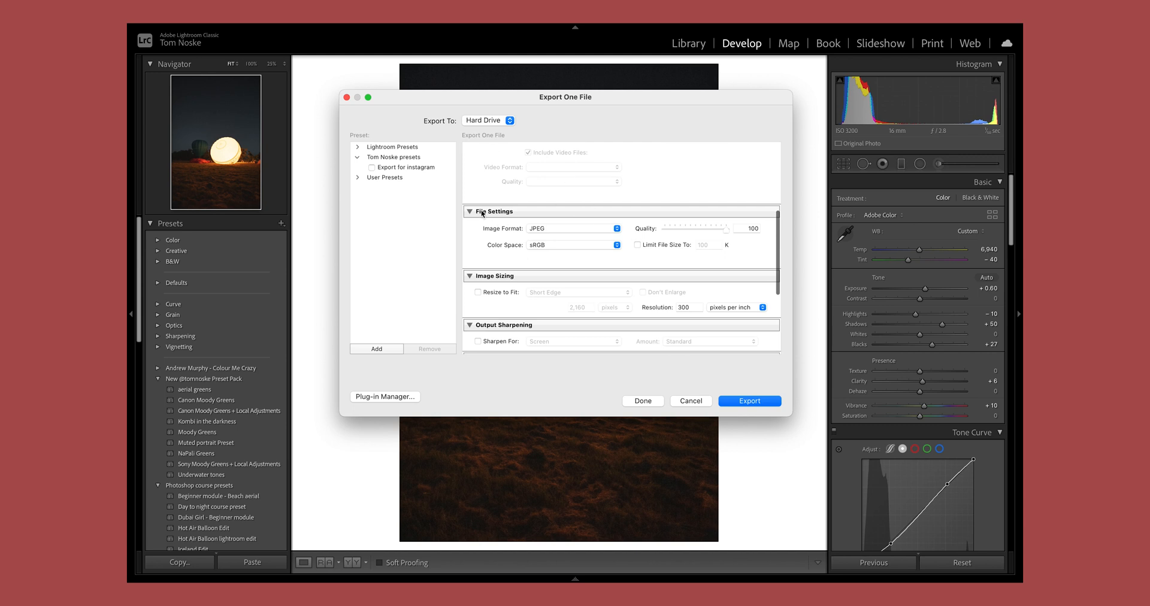
mouse_move(623, 250)
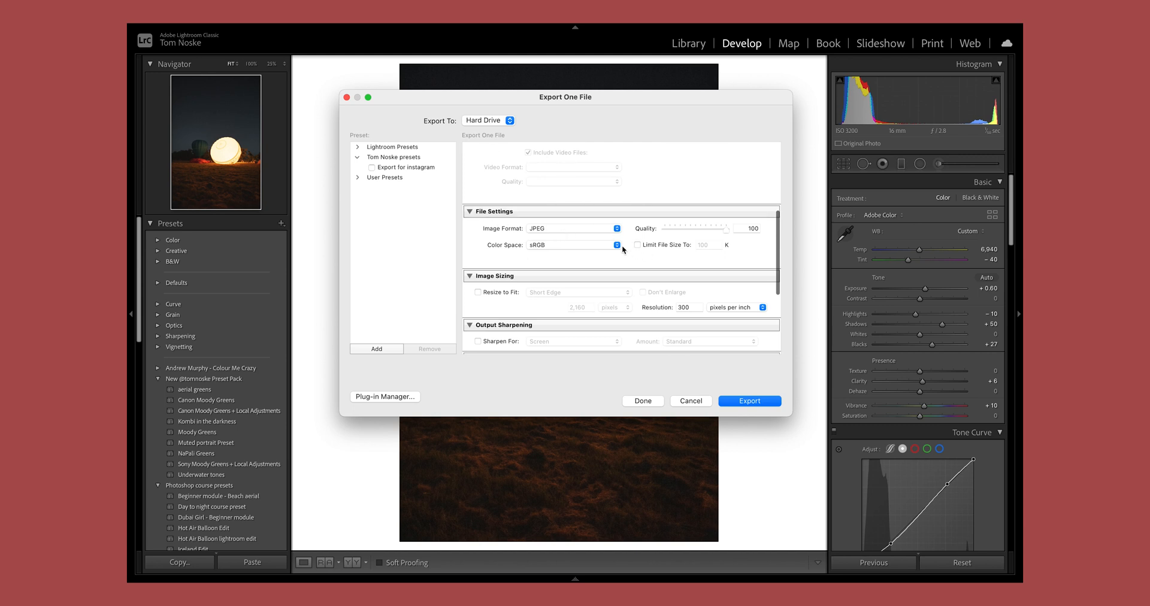
scroll(down, 3)
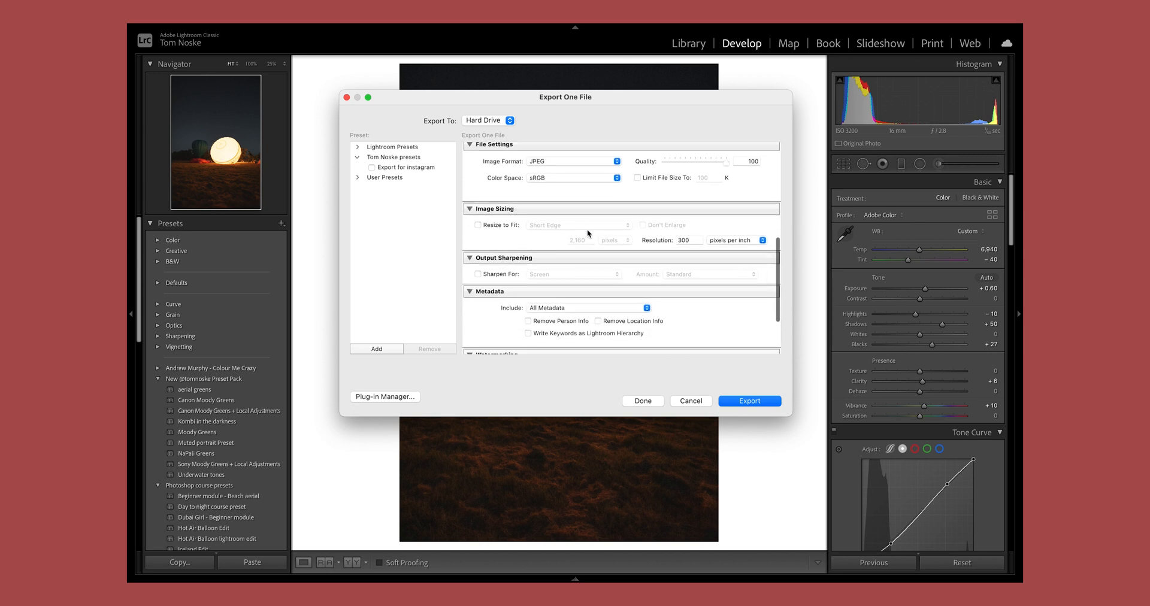
click(479, 225)
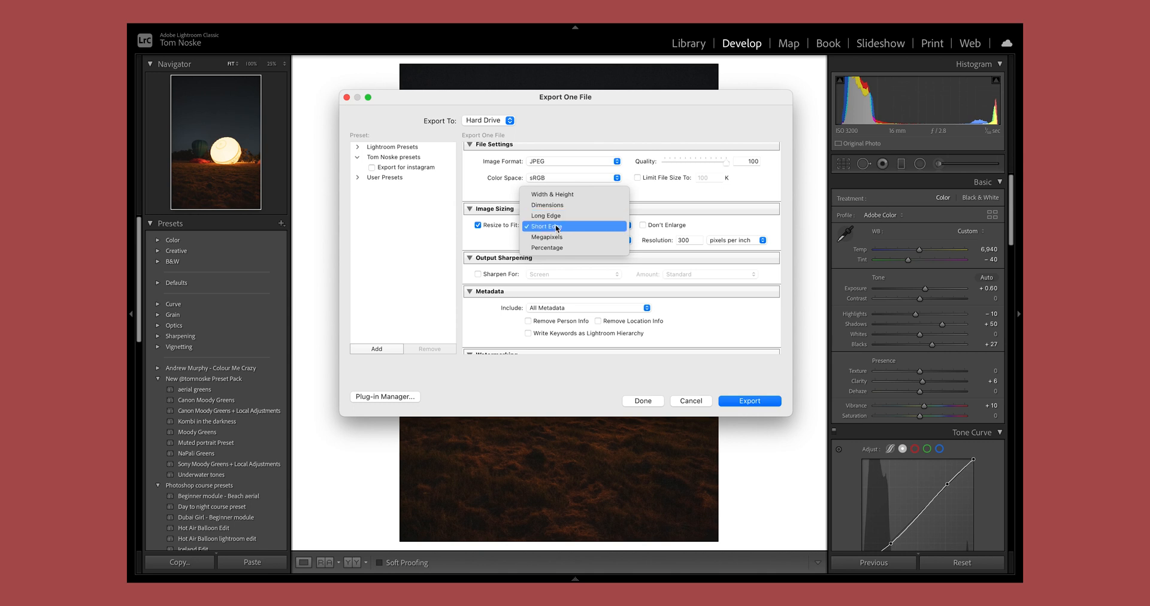
click(545, 226)
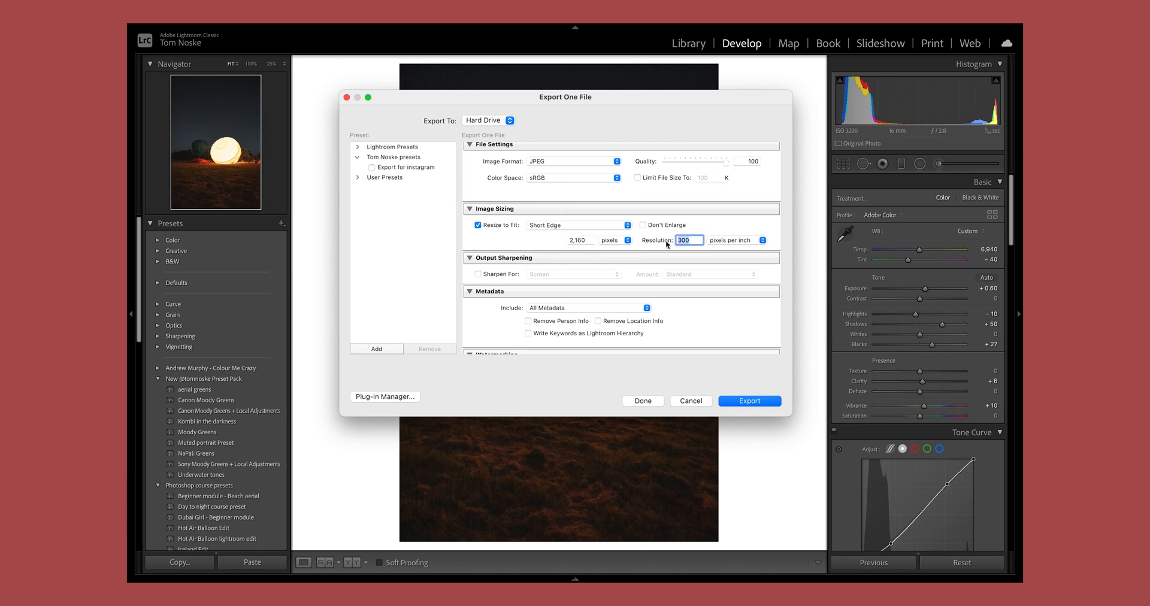